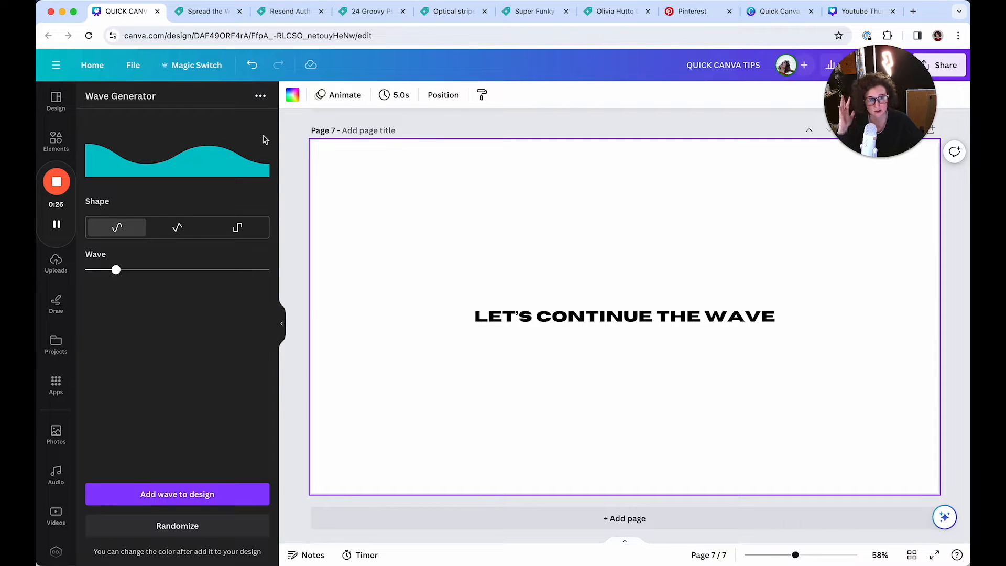
# Drag the Wave Generator's Wave slider to about the middle for a bumpier preview wave
pyautogui.moveTo(116, 269); pyautogui.dragTo(106, 269)
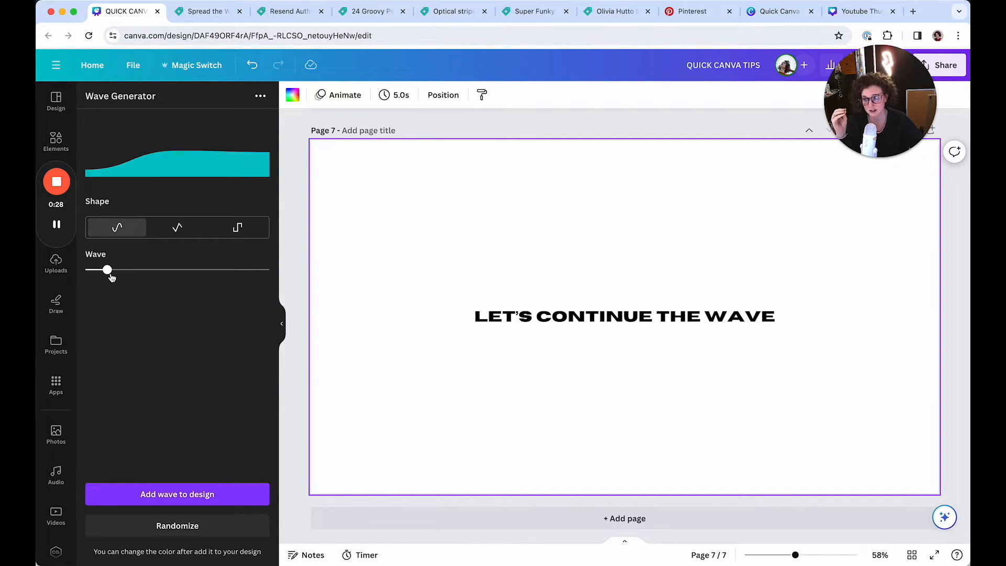
pyautogui.moveTo(107, 270); pyautogui.dragTo(160, 269)
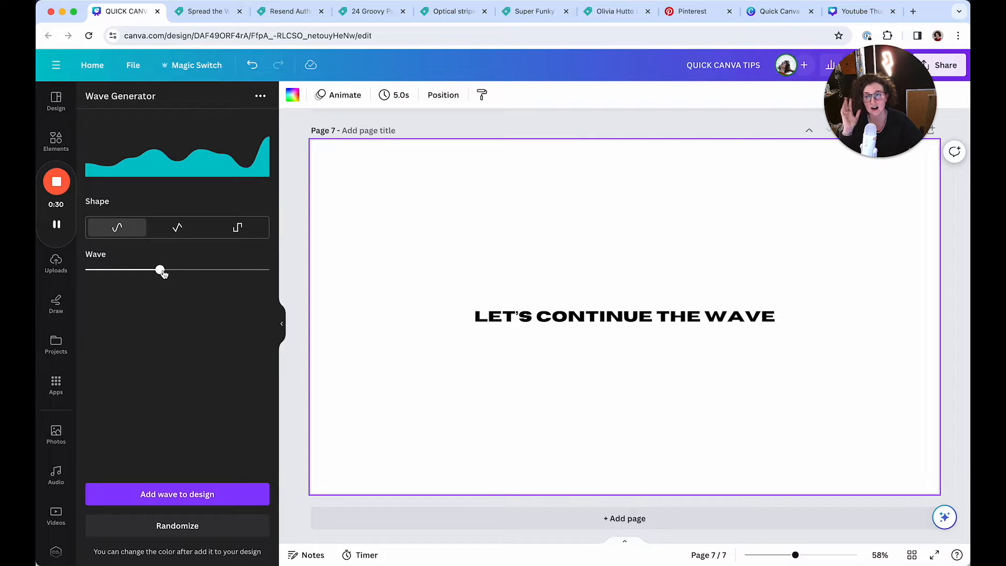
pyautogui.moveTo(160, 269); pyautogui.dragTo(152, 269)
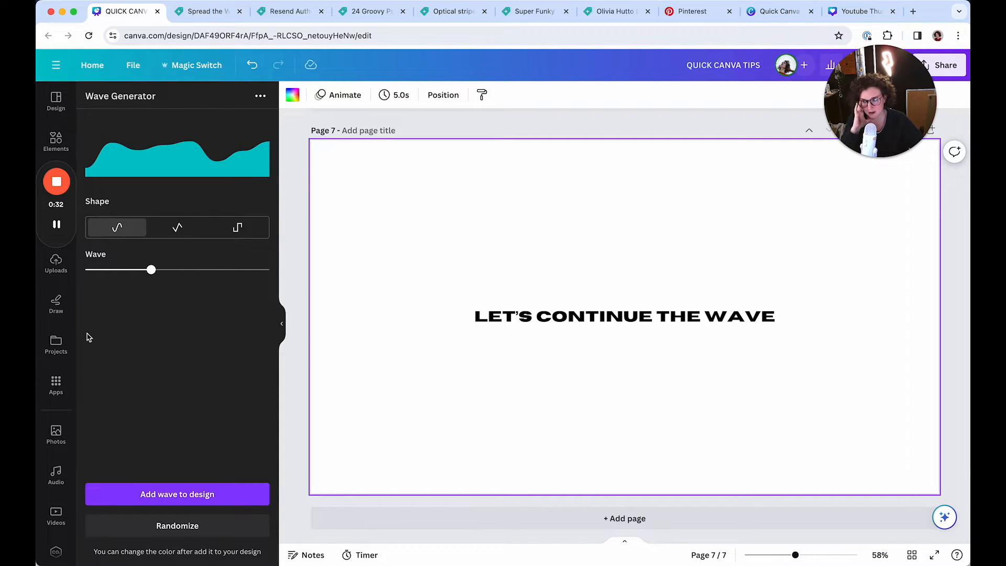
pyautogui.moveTo(417, 353)
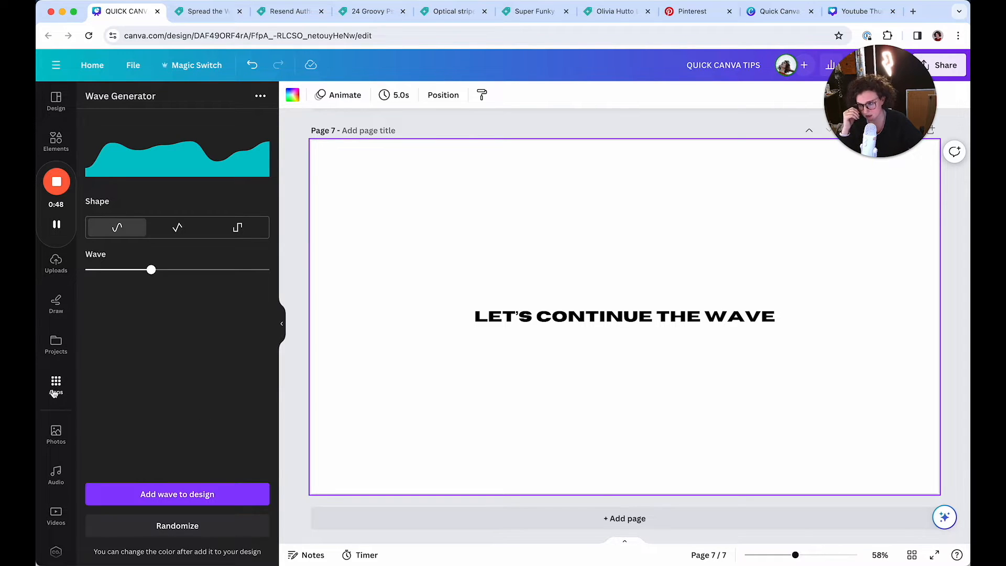
# Search Apps for 'wave' and launch the Waves app in the design
pyautogui.write('wave')
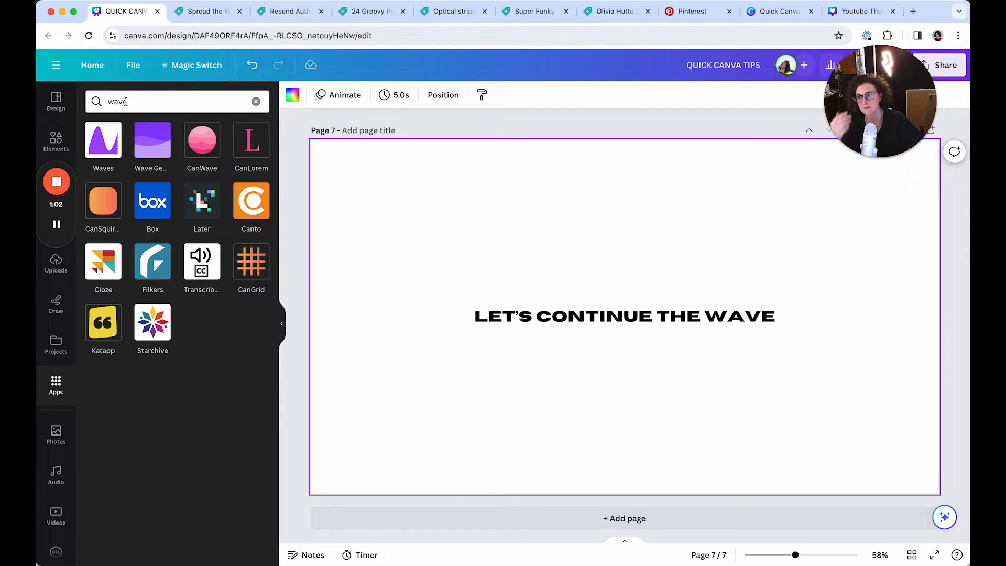
pyautogui.click(103, 140)
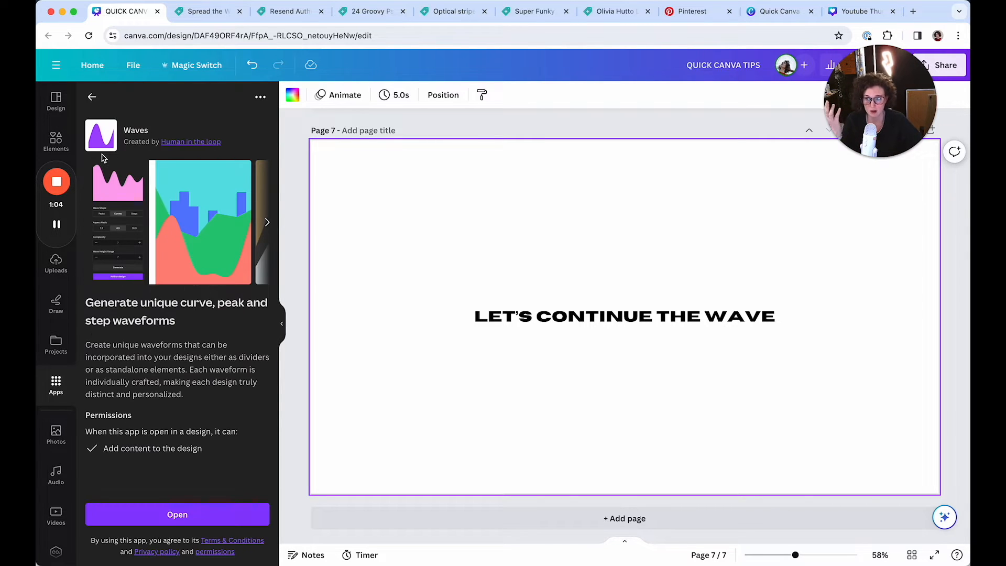
pyautogui.click(177, 514)
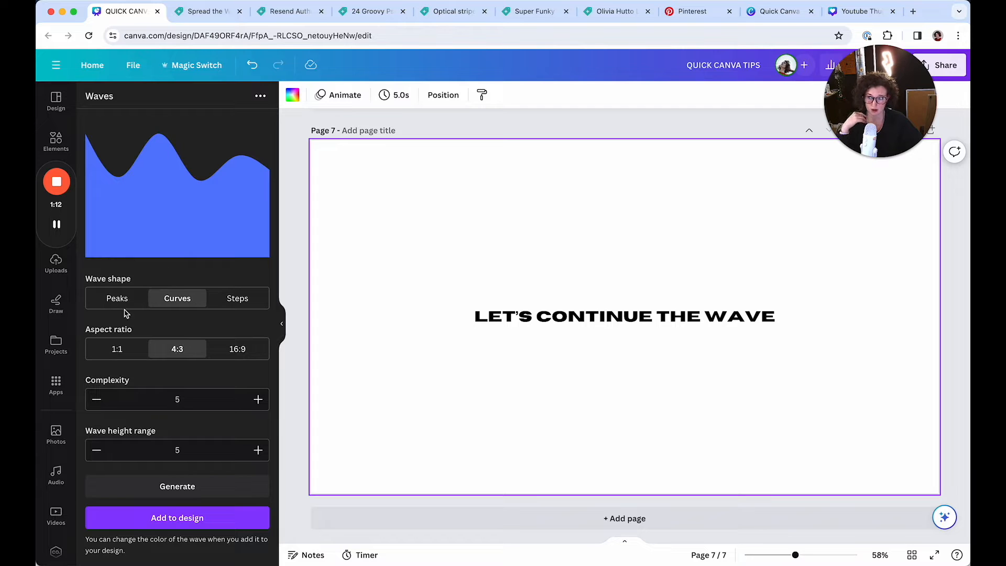
# Set the Waves shape to curved, wide 16:9, with complexity at 5
pyautogui.click(238, 297)
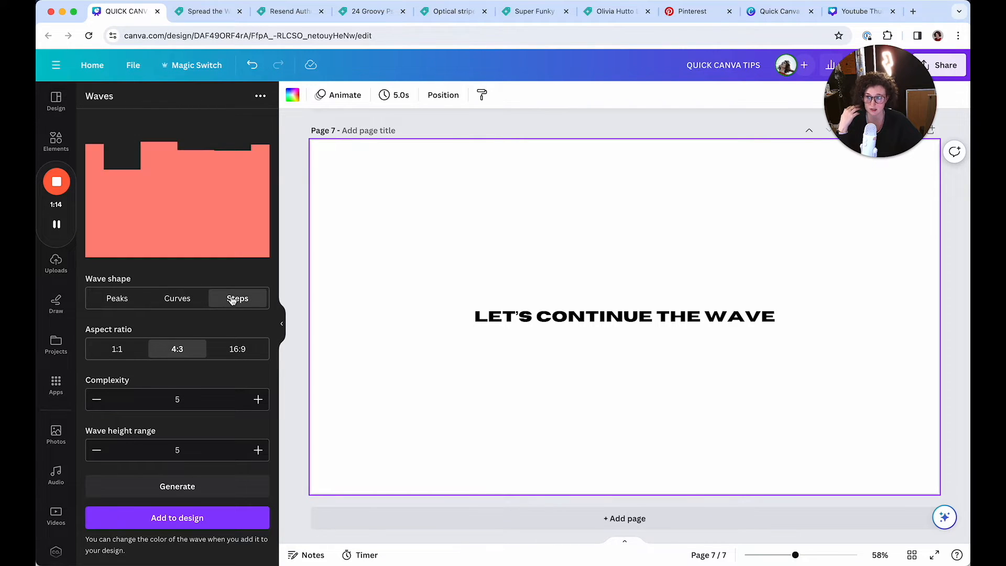
pyautogui.click(176, 298)
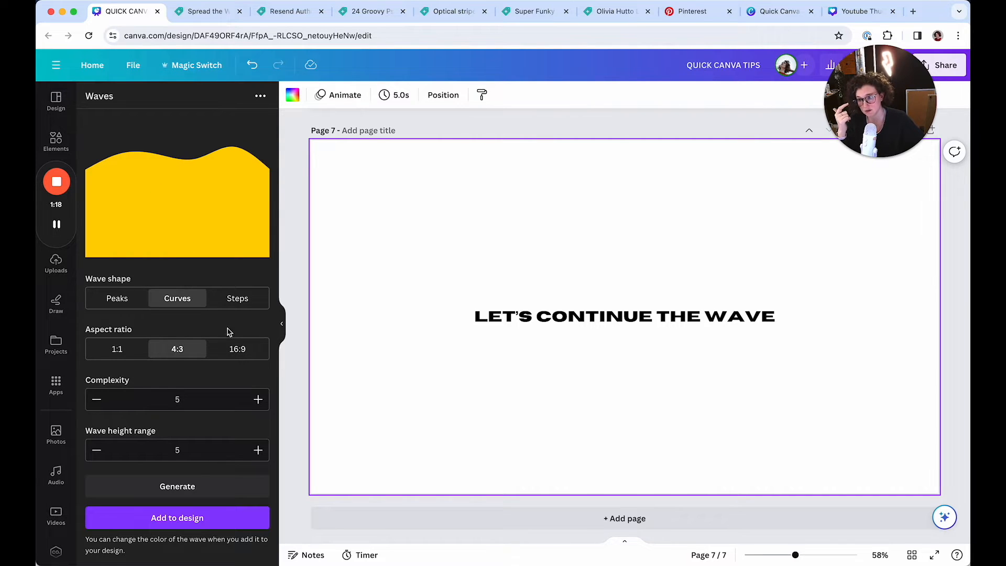
pyautogui.click(238, 348)
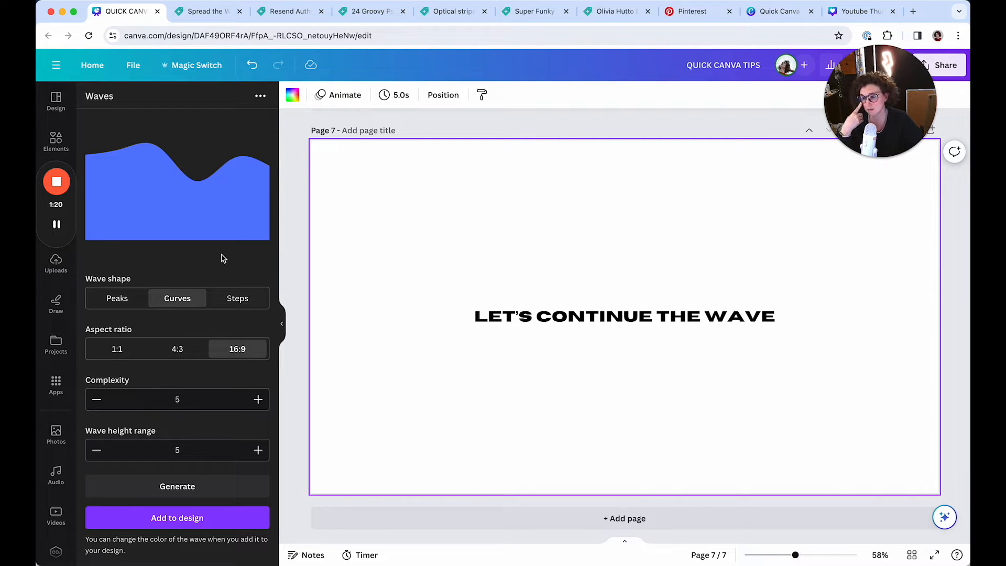
pyautogui.click(258, 400)
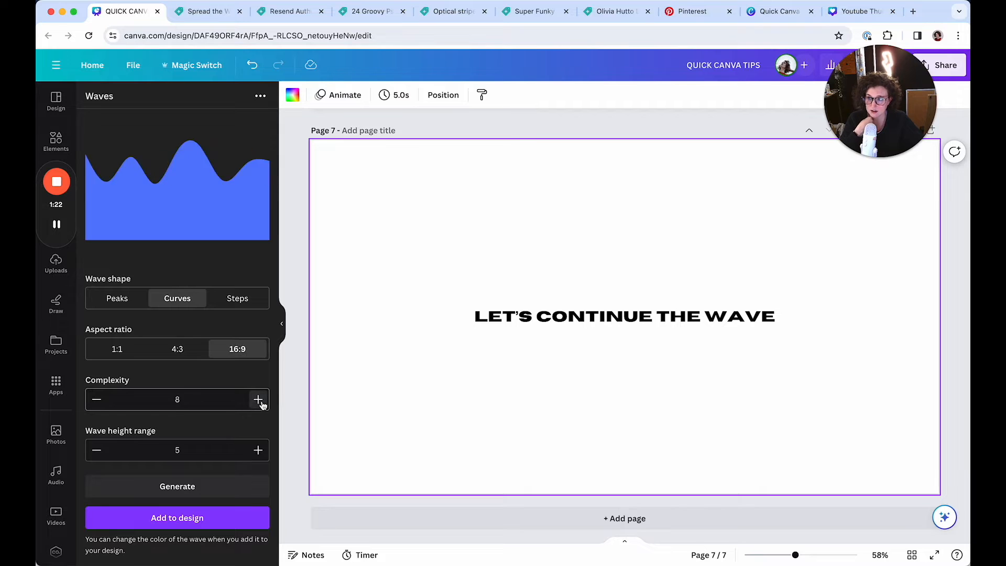
pyautogui.click(96, 399)
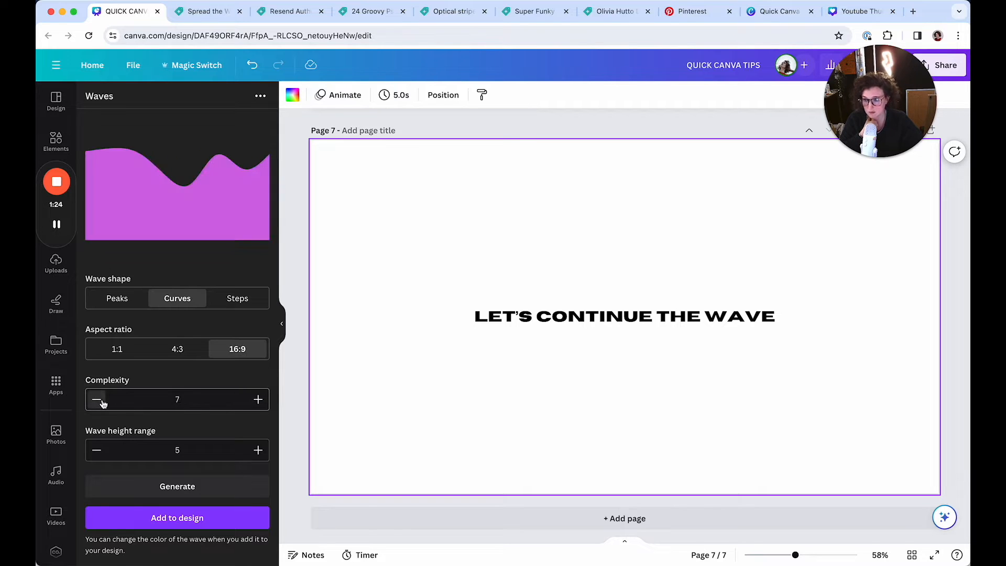
pyautogui.click(96, 399)
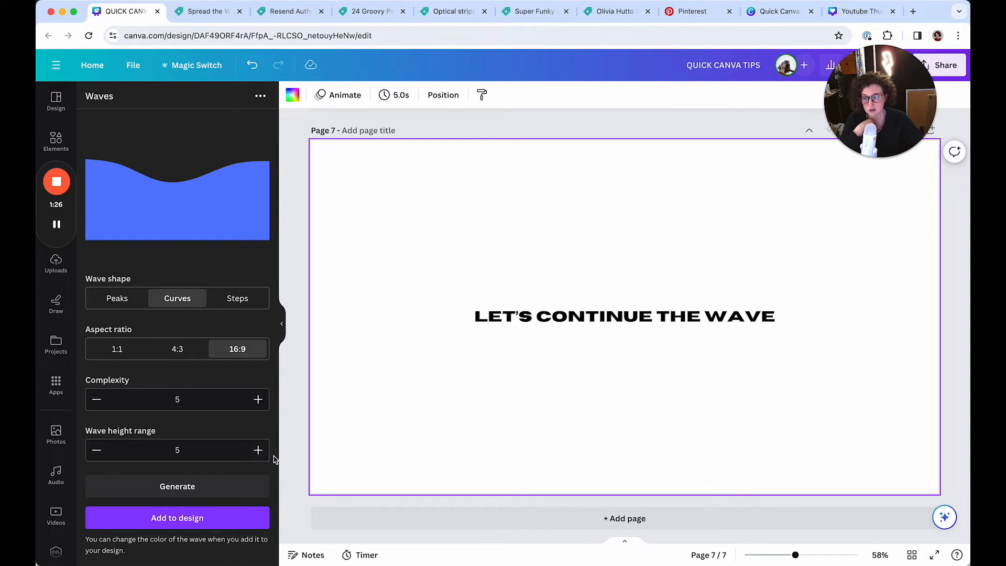
# Raise the wave height range to 9 and generate a new wave
pyautogui.click(257, 449)
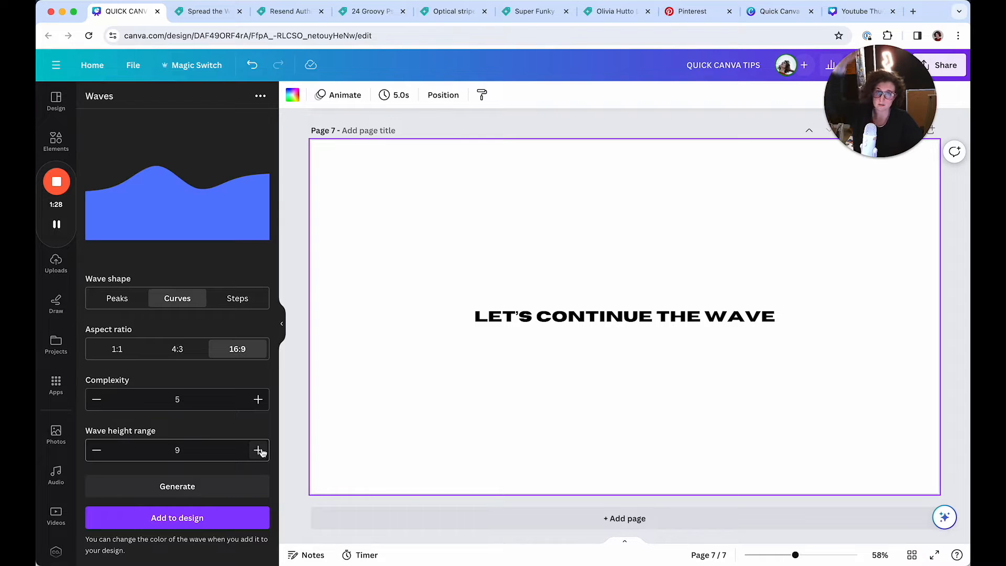
pyautogui.click(258, 449)
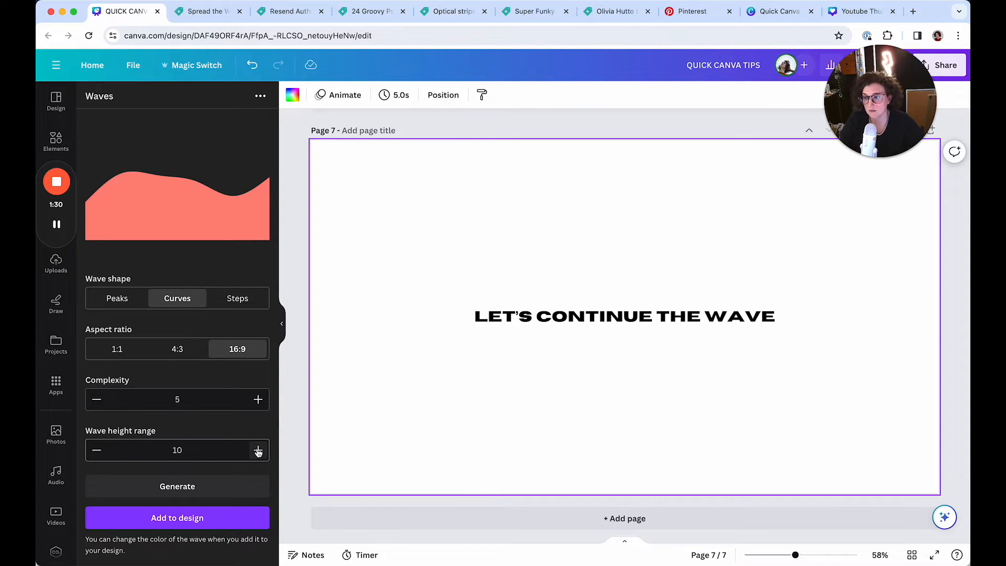
pyautogui.click(95, 450)
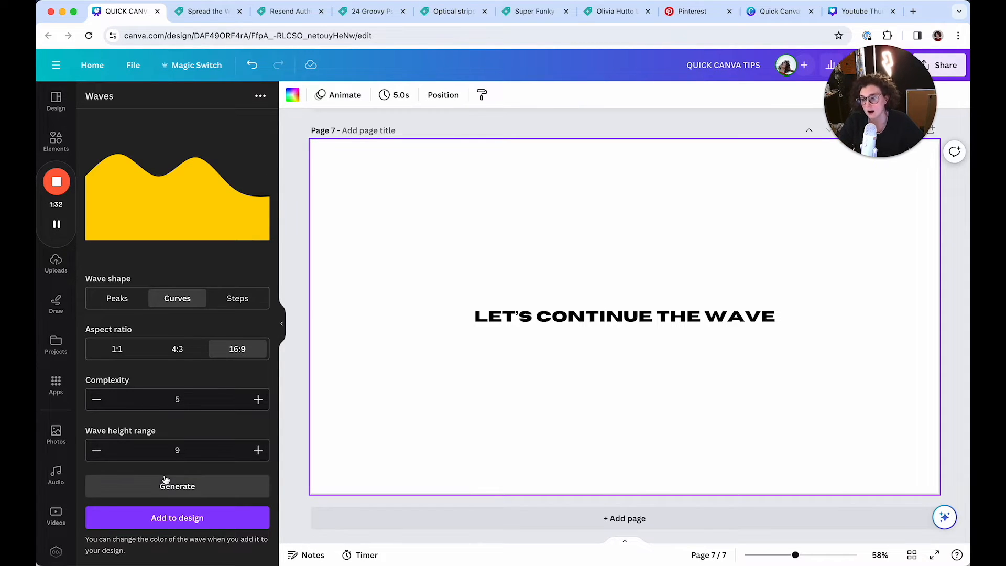
pyautogui.click(177, 486)
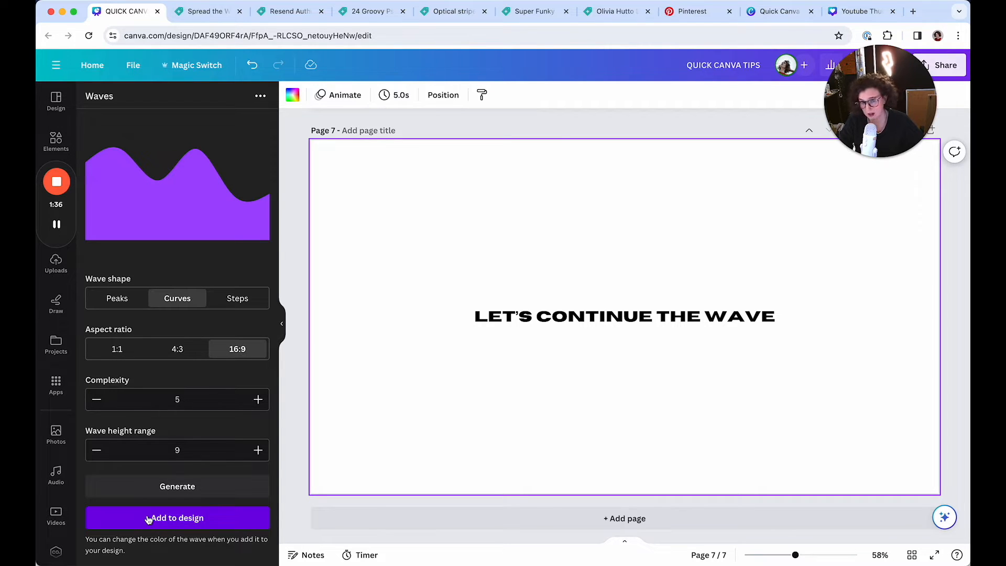
# Add the generated wave to the page and move it to the lower left
pyautogui.click(177, 518)
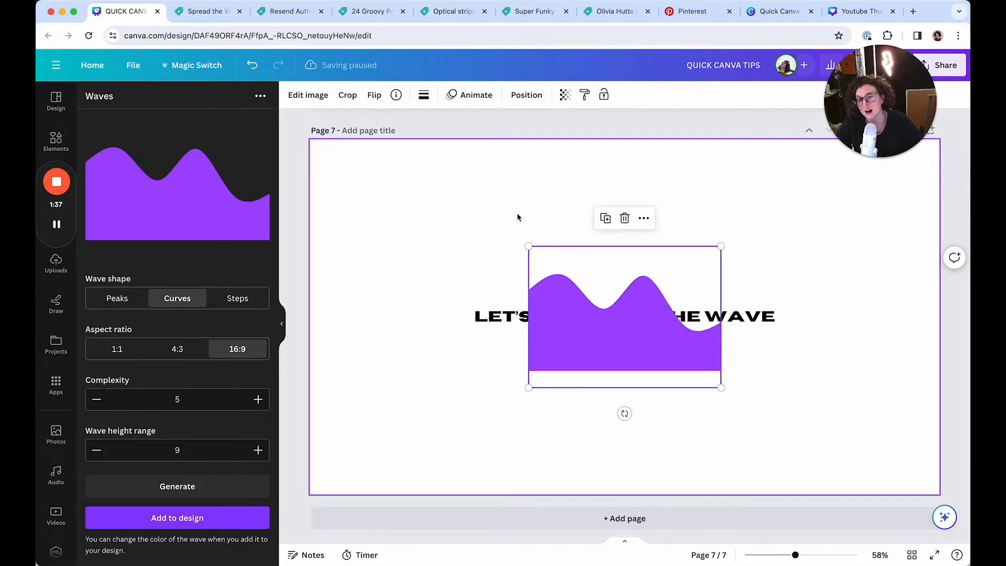
pyautogui.moveTo(624, 316); pyautogui.dragTo(467, 418)
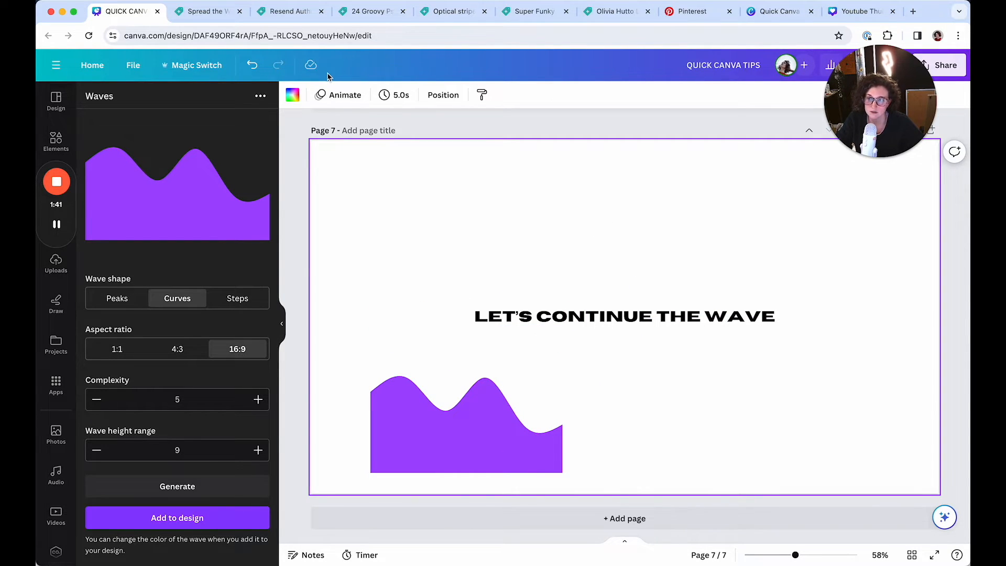
pyautogui.click(466, 423)
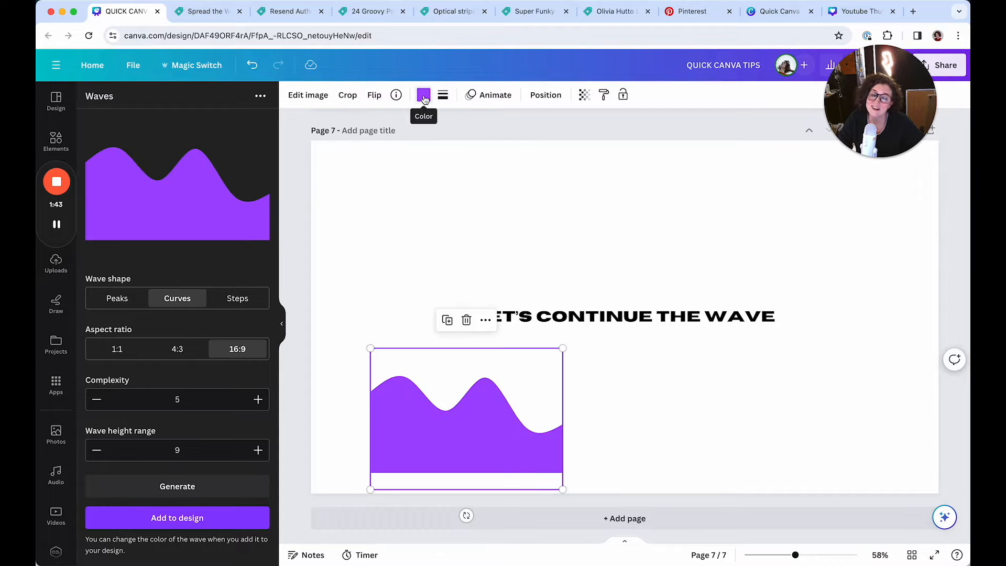
pyautogui.click(422, 95)
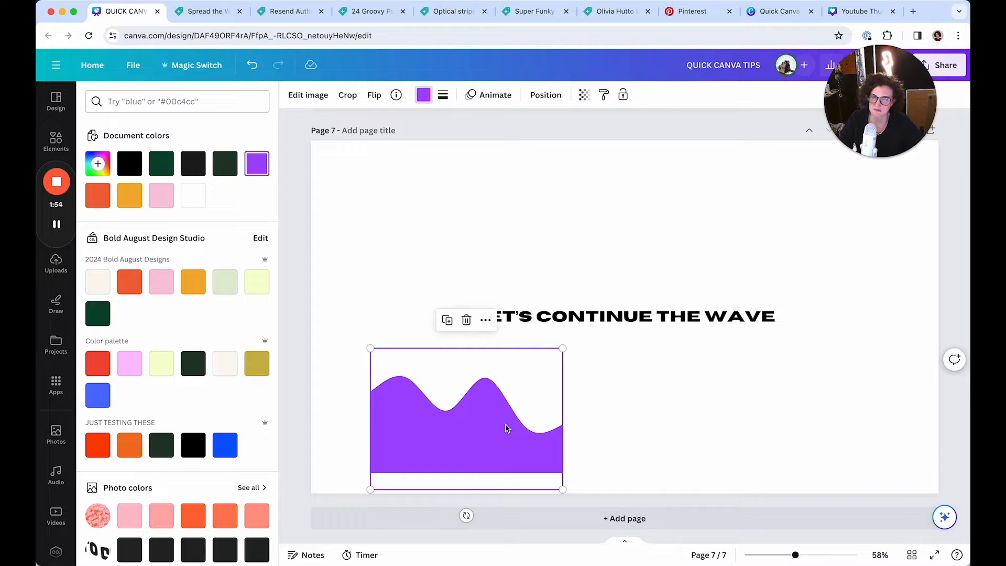
# Recolour the wave, trying blue, pink and pale green before settling on dark green
pyautogui.click(224, 444)
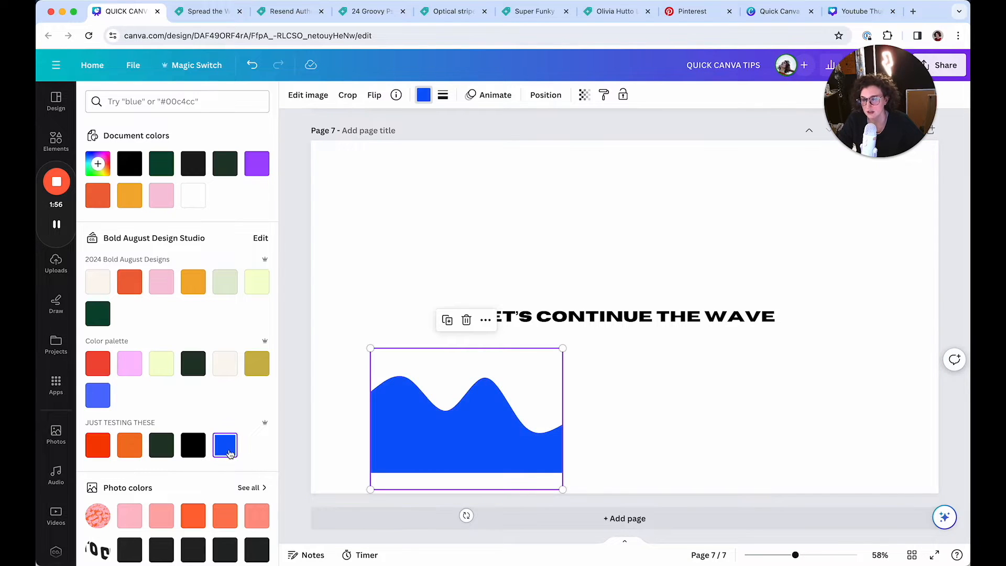
pyautogui.click(162, 281)
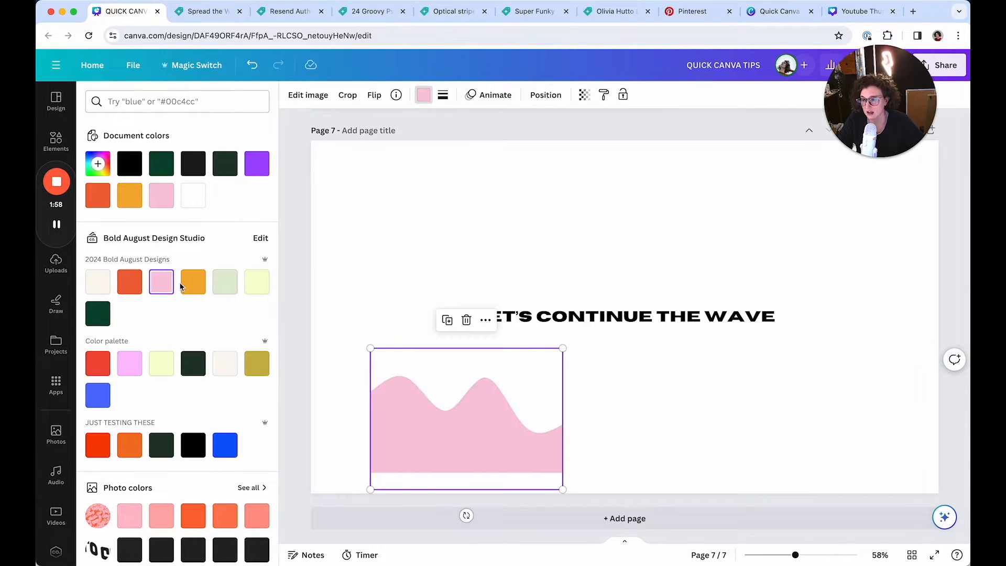
pyautogui.click(225, 281)
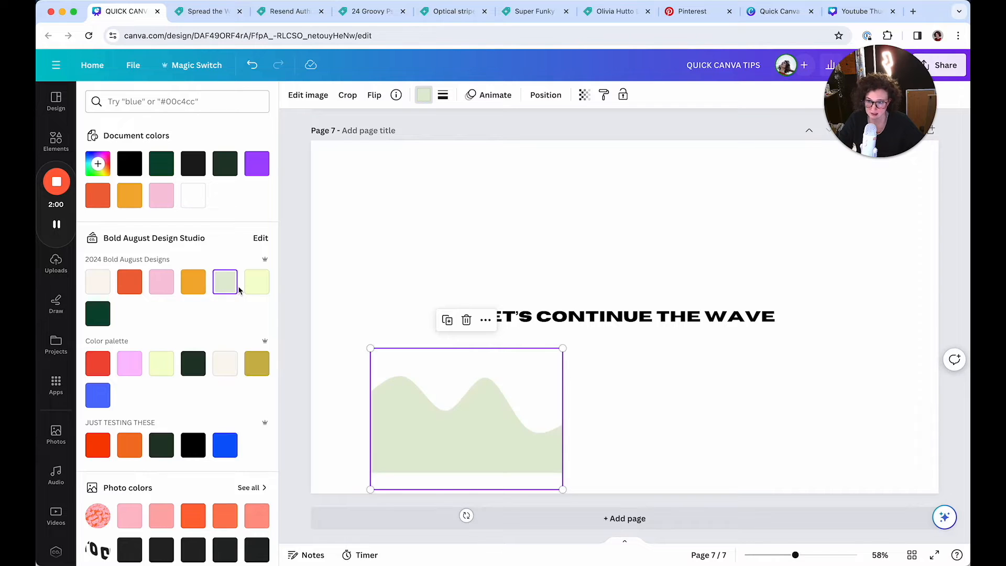
pyautogui.click(98, 313)
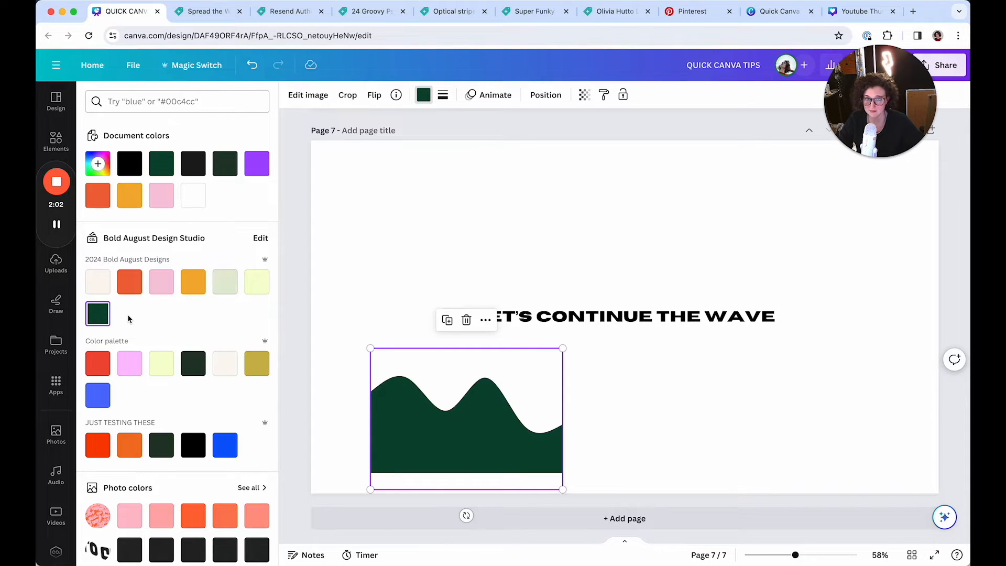
# Enlarge the dark green wave to span the bottom of the page
pyautogui.scroll(-3)
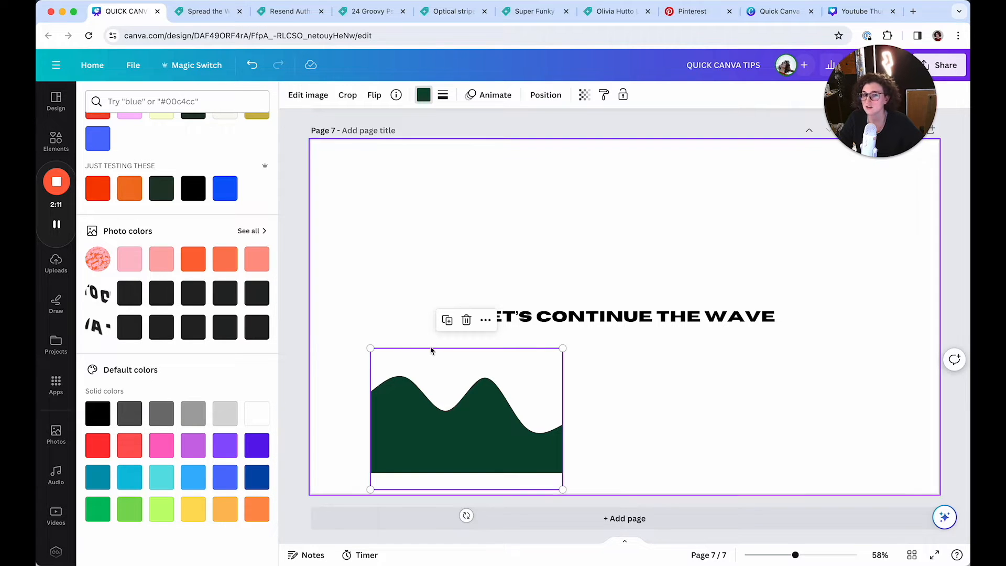
pyautogui.moveTo(466, 417); pyautogui.dragTo(406, 441)
pyautogui.write('wave')
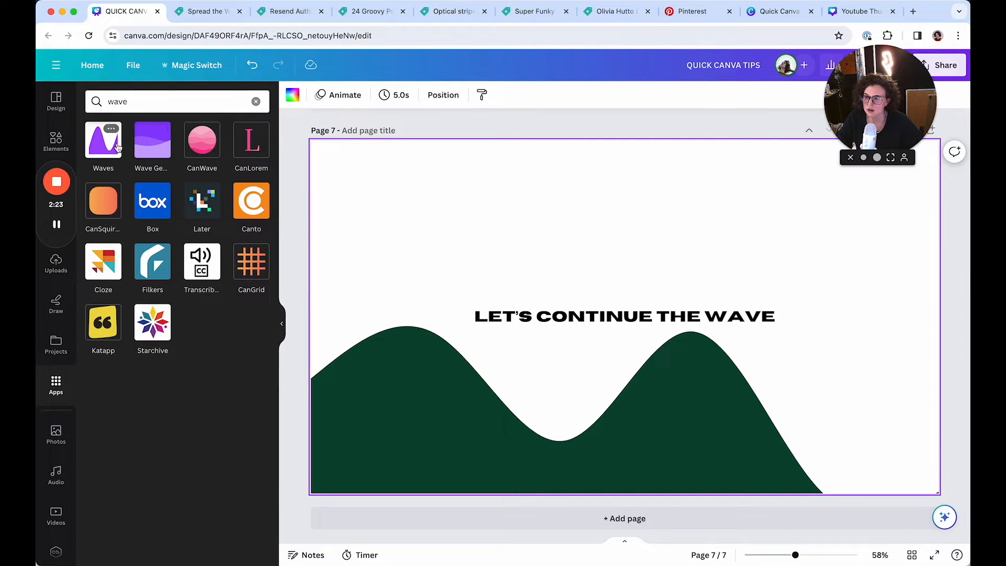
# In Wave Generator make the wave more pronounced and add it to the page
pyautogui.click(152, 142)
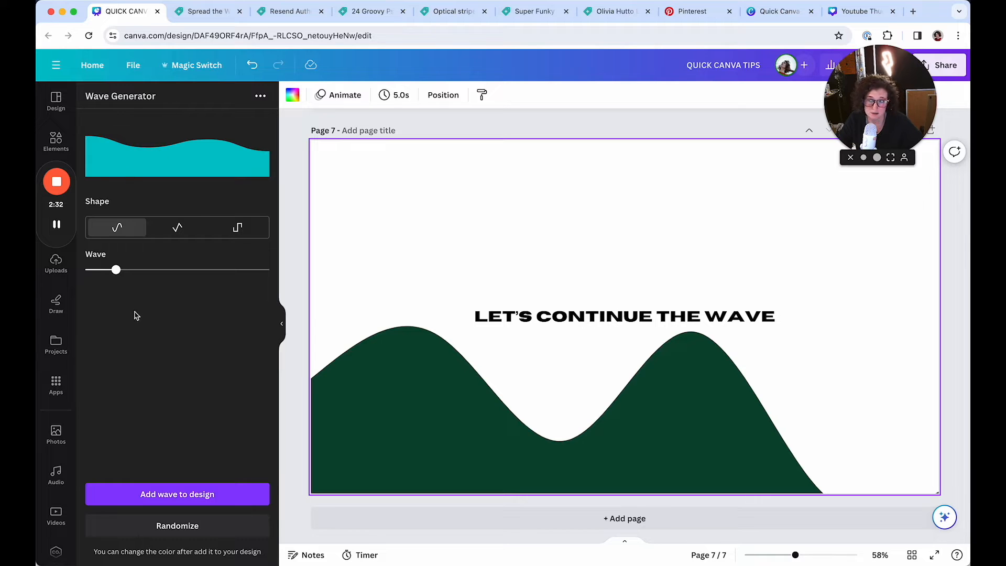
pyautogui.moveTo(115, 270); pyautogui.dragTo(132, 269)
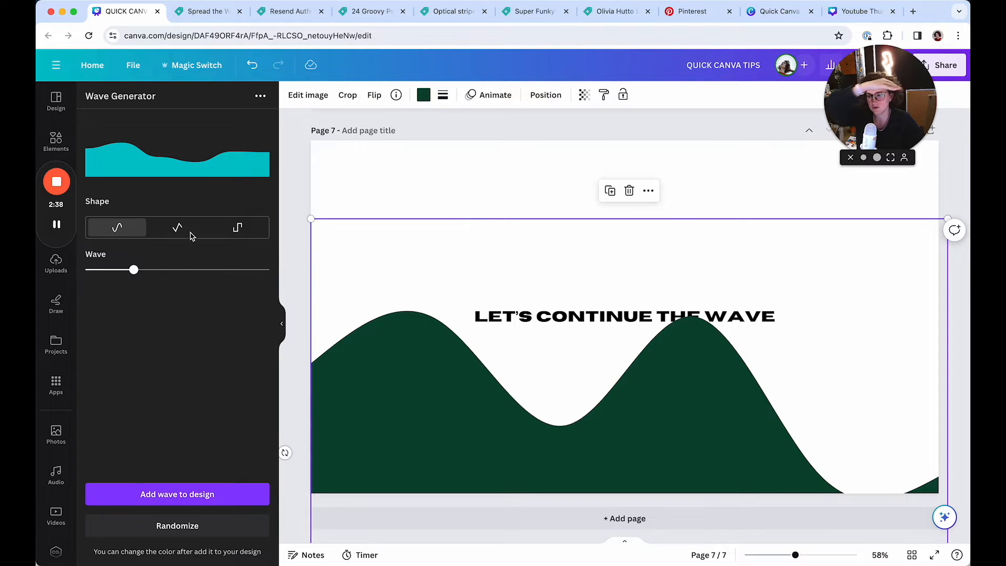
pyautogui.click(177, 493)
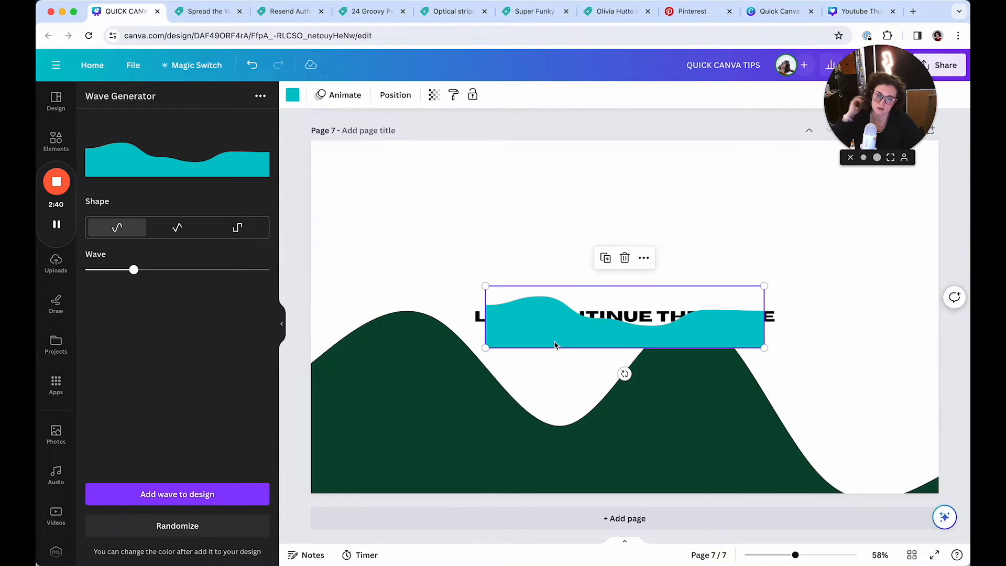
# Place the new wave at the page bottom, recolour it orange, and move the title up-left
pyautogui.moveTo(623, 315); pyautogui.dragTo(450, 466)
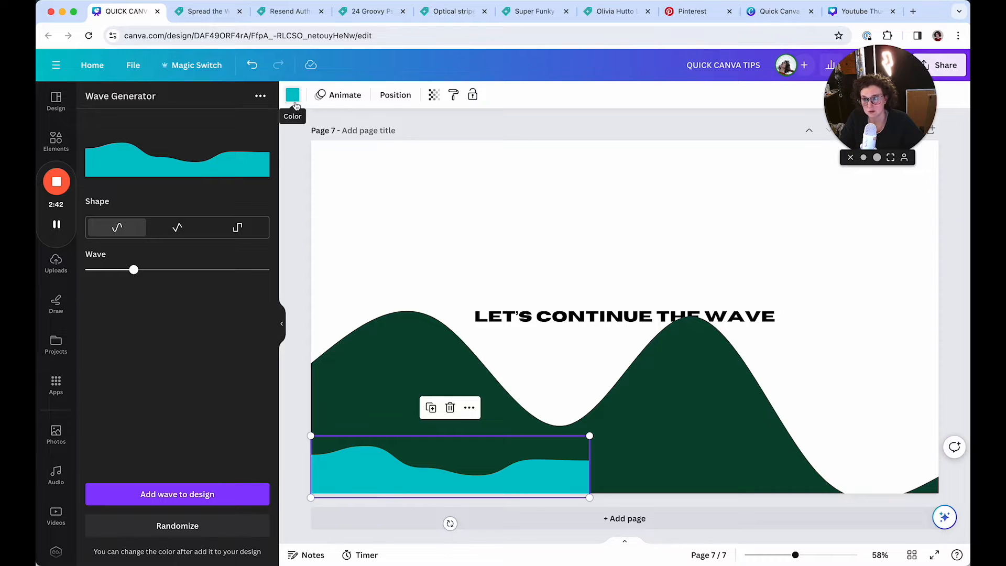
pyautogui.click(293, 95)
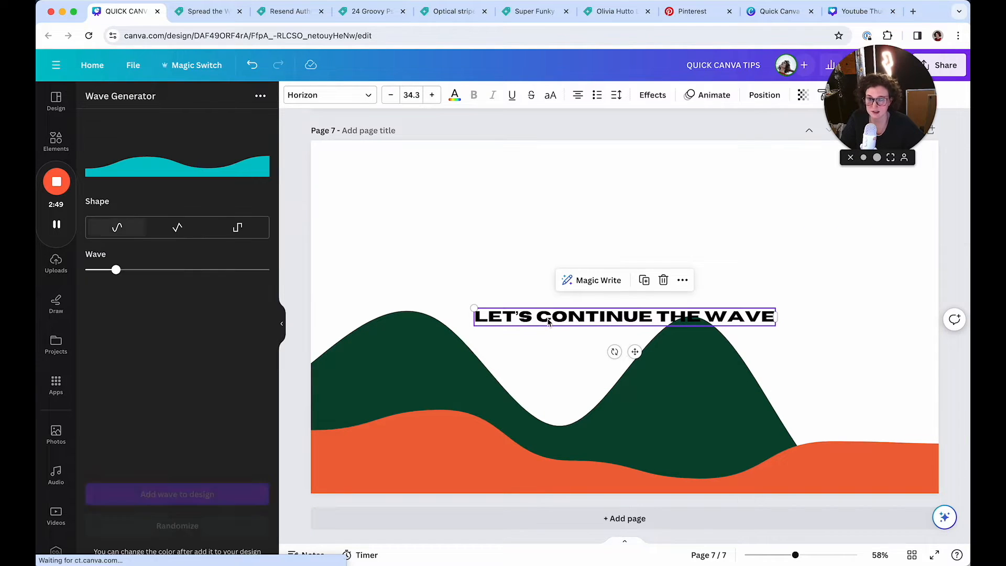
pyautogui.click(332, 166)
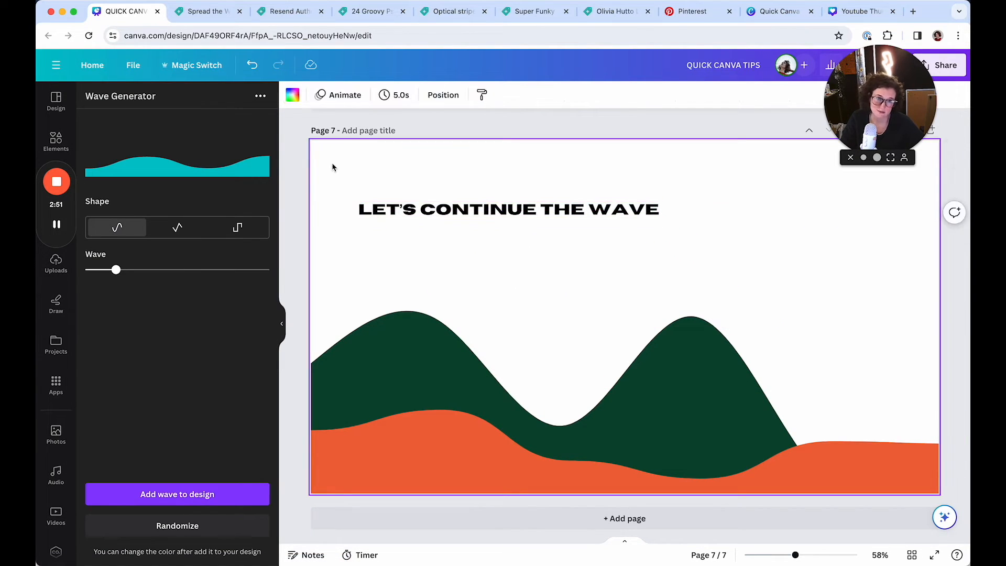
pyautogui.moveTo(302, 168)
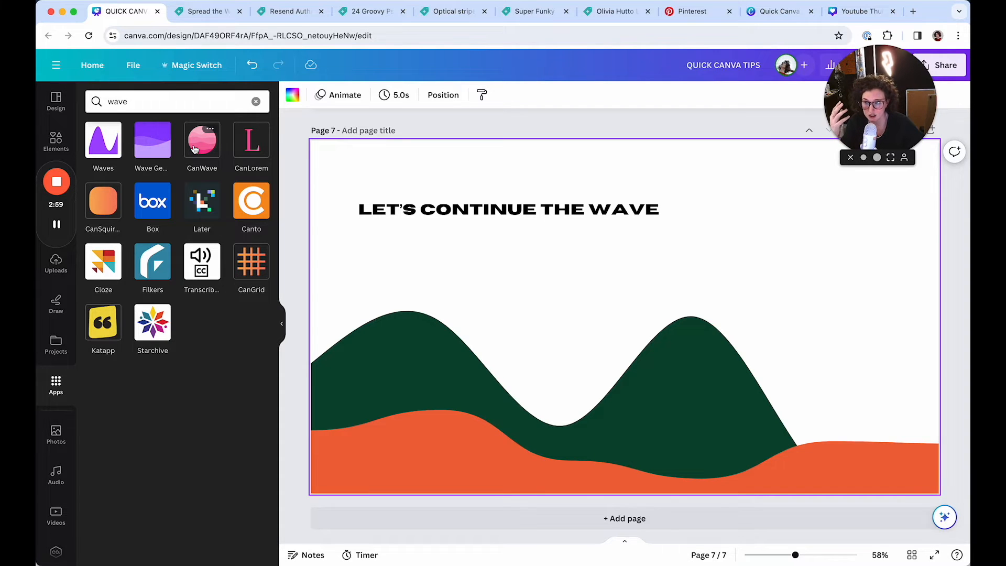
# Launch the CanWave app from the wave search results
pyautogui.click(202, 139)
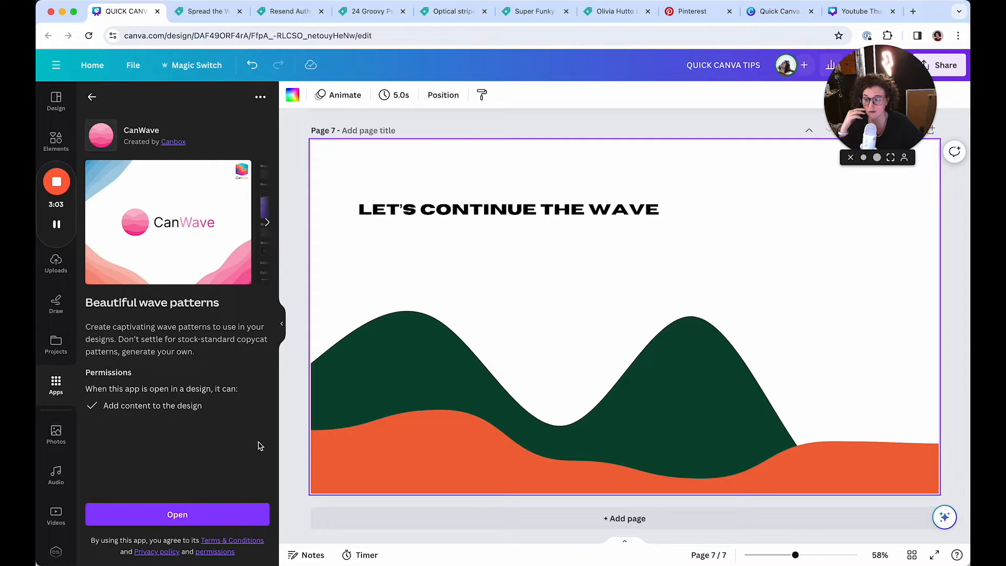
pyautogui.click(177, 514)
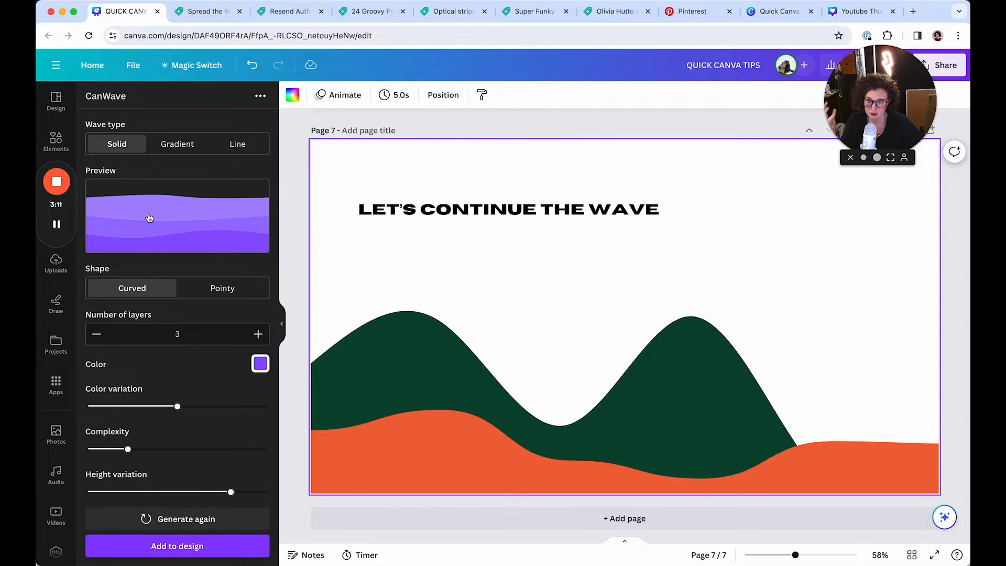
# Set CanWave to gradient style with three layers and add the wave to page 8
pyautogui.click(177, 143)
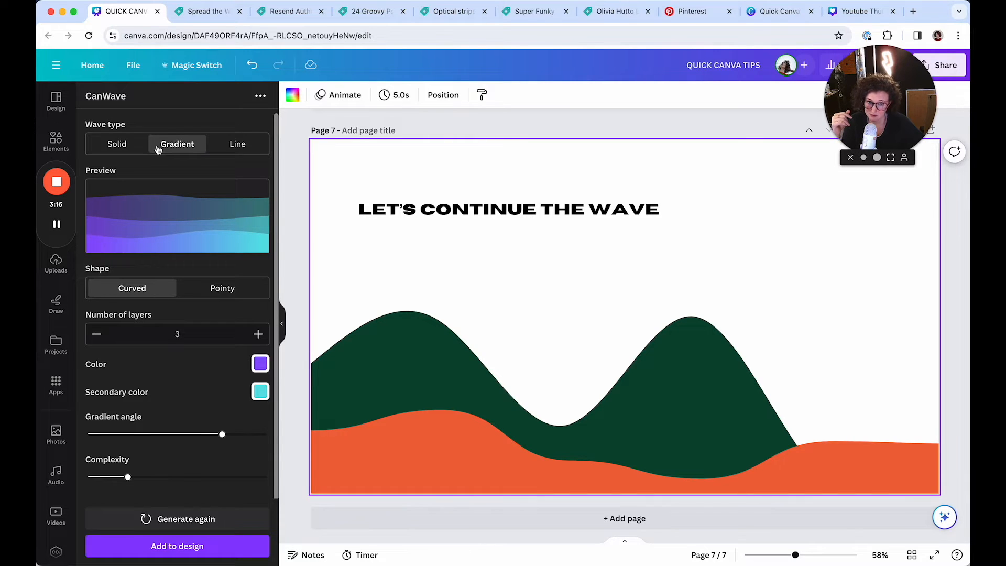
pyautogui.click(237, 143)
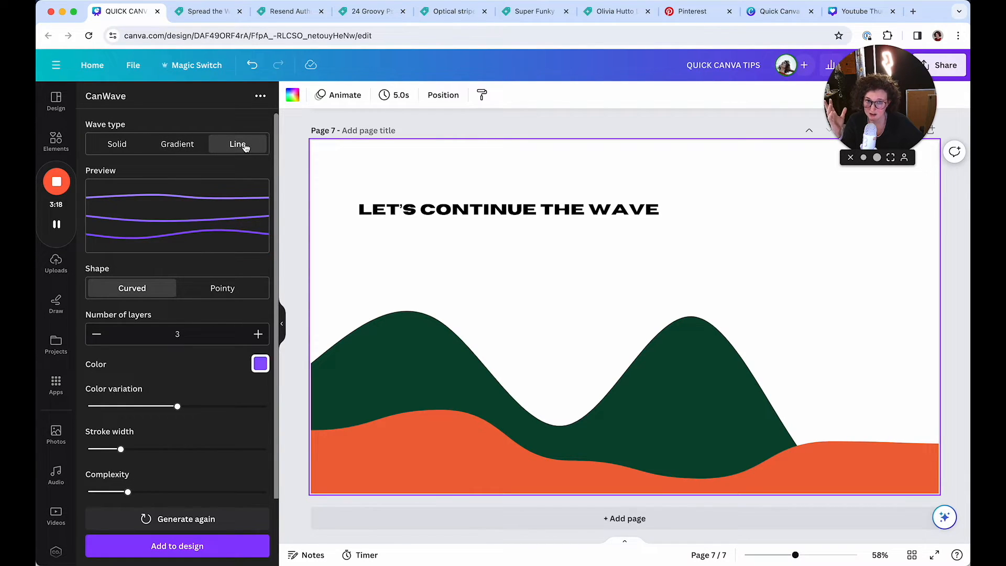
pyautogui.click(177, 143)
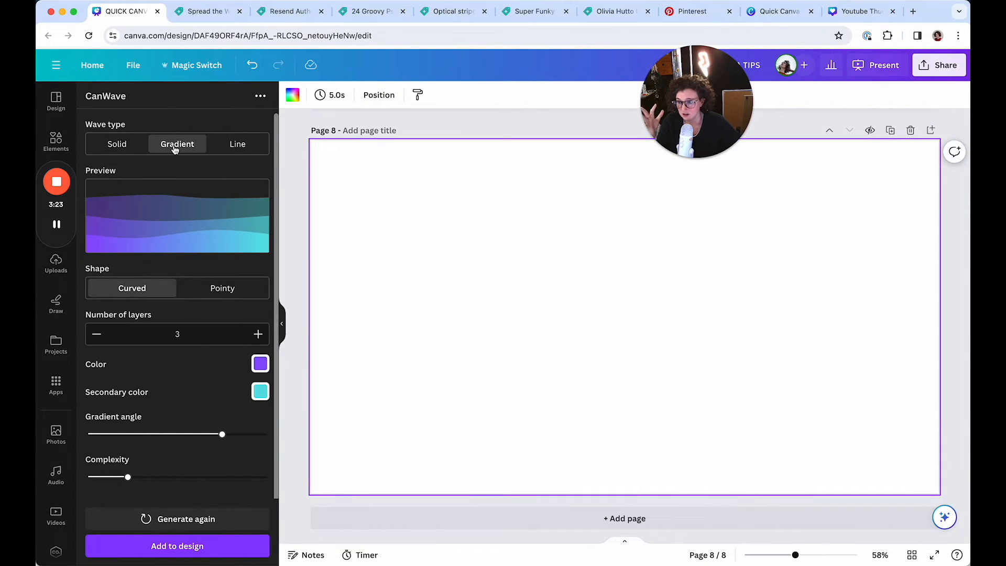
pyautogui.click(258, 334)
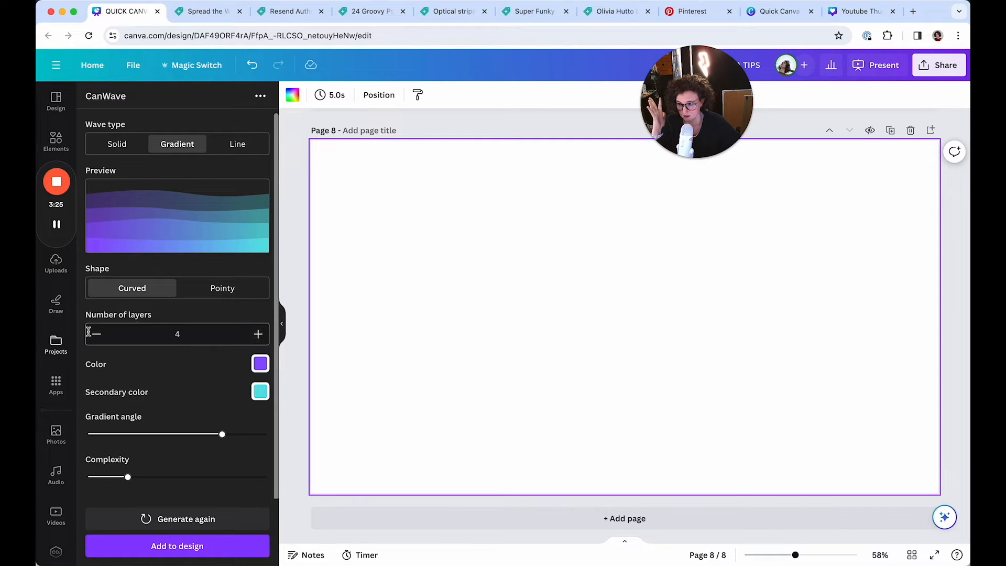
pyautogui.click(95, 334)
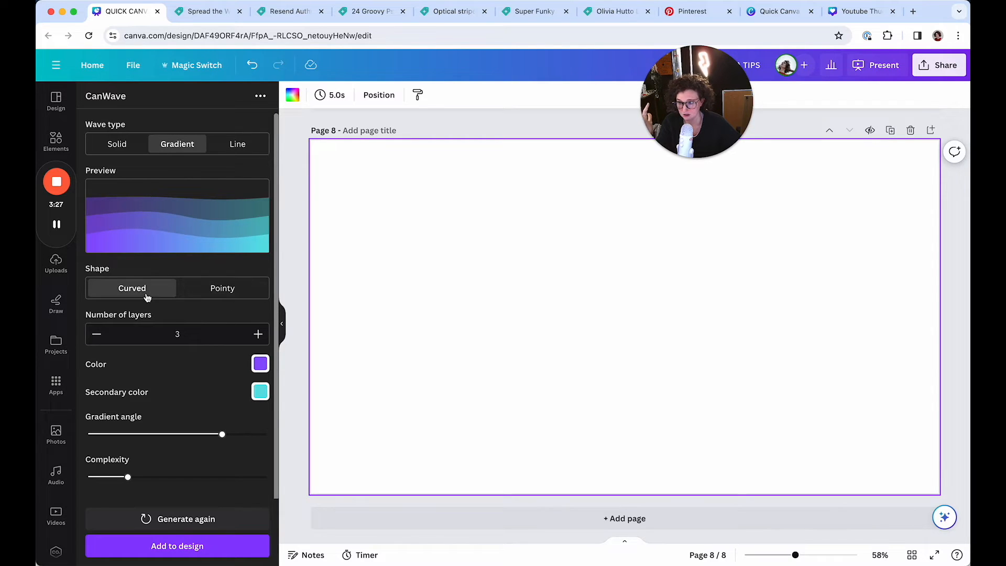
pyautogui.click(177, 546)
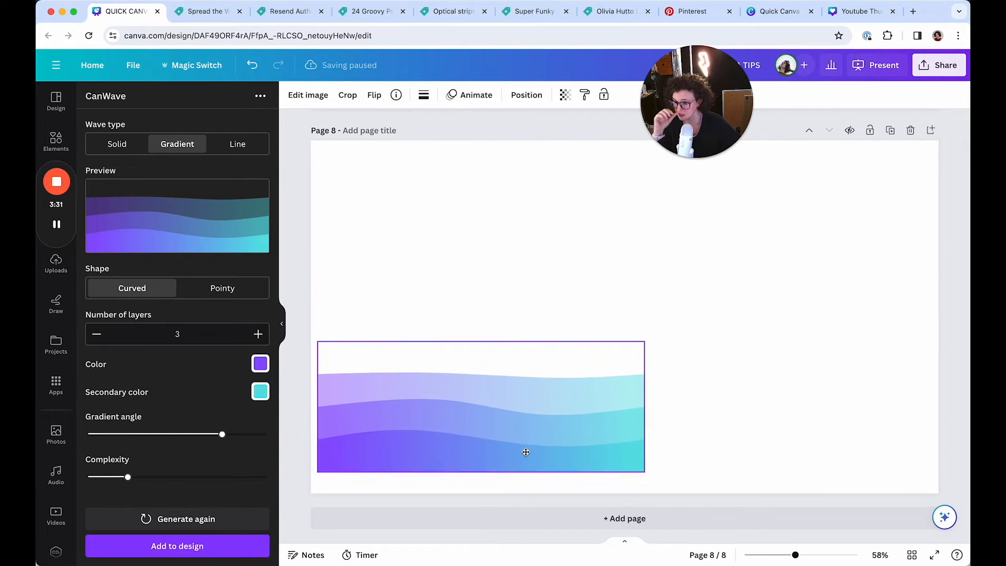
# Stretch the wave across the page bottom and recolour it orange and light pink
pyautogui.moveTo(645, 345); pyautogui.dragTo(647, 359)
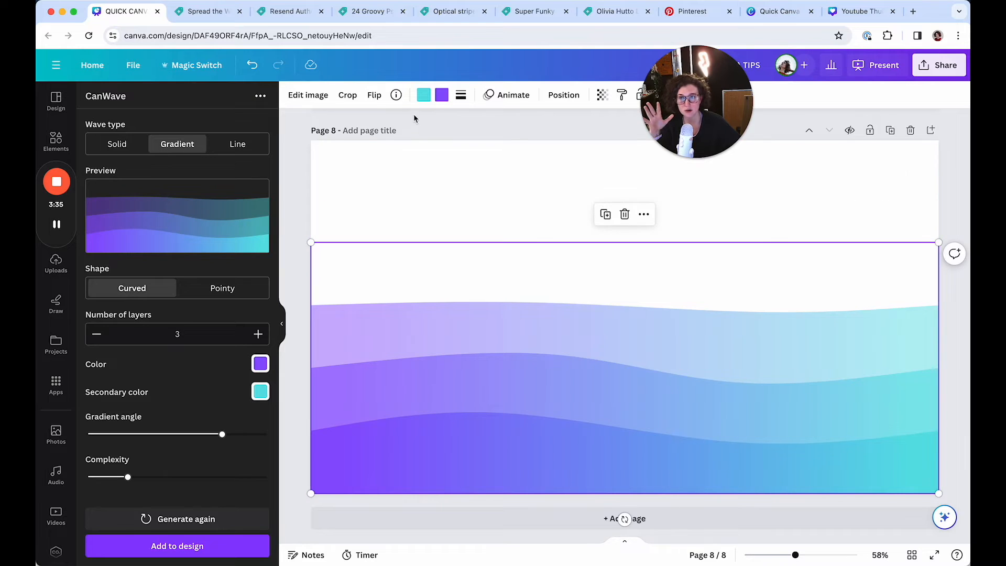
pyautogui.click(422, 95)
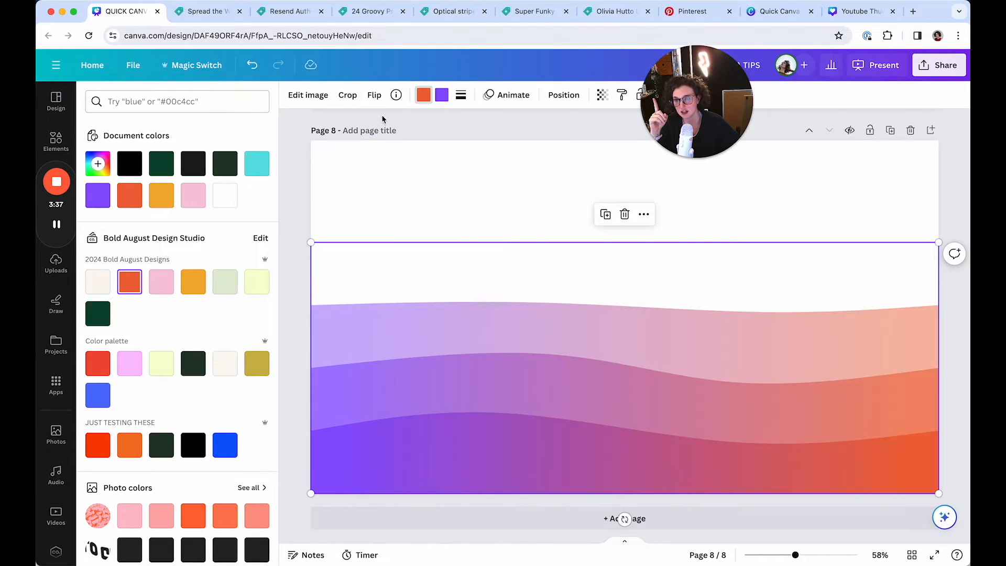
pyautogui.click(161, 281)
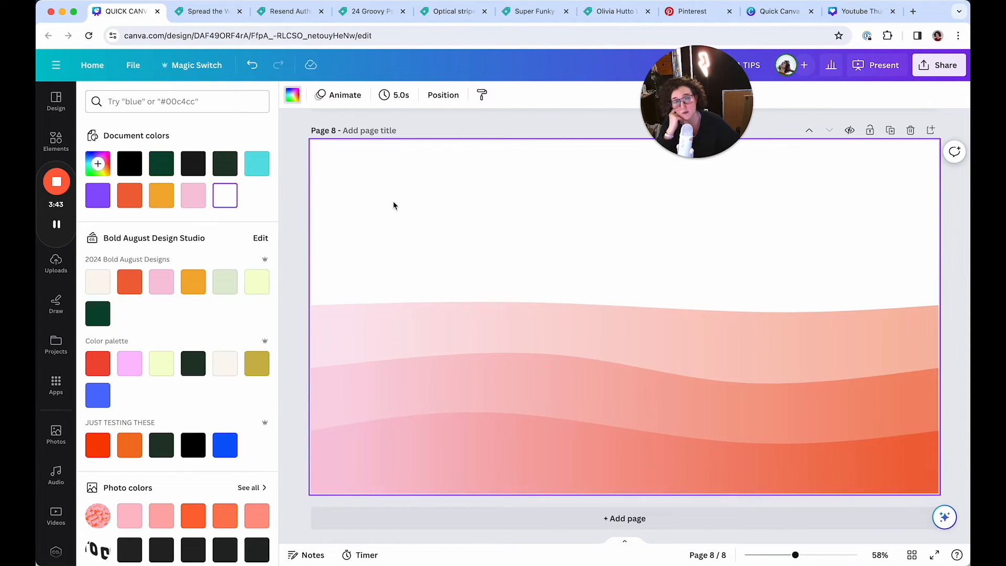
pyautogui.click(55, 385)
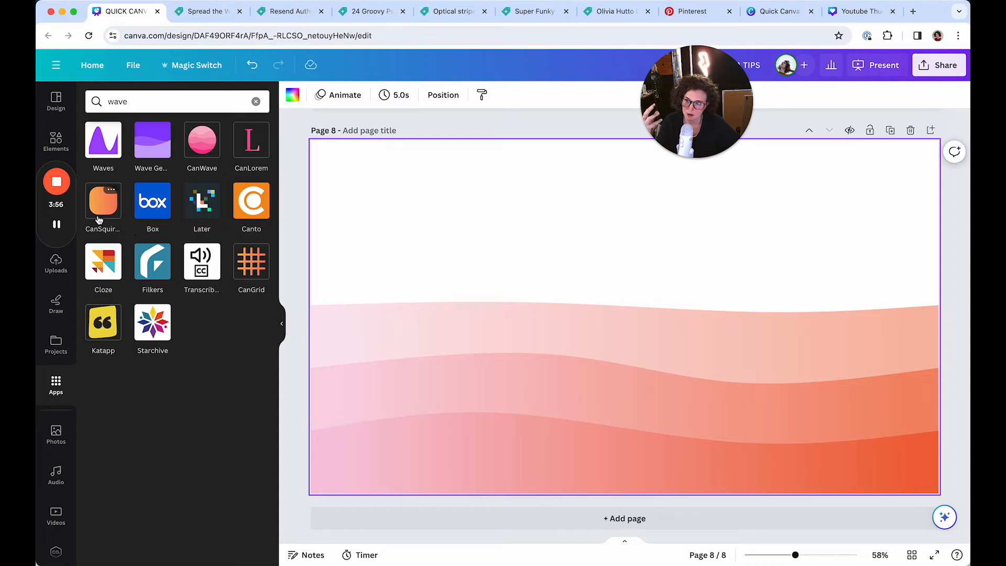
# Launch the CanSquircle app from the apps results
pyautogui.click(102, 201)
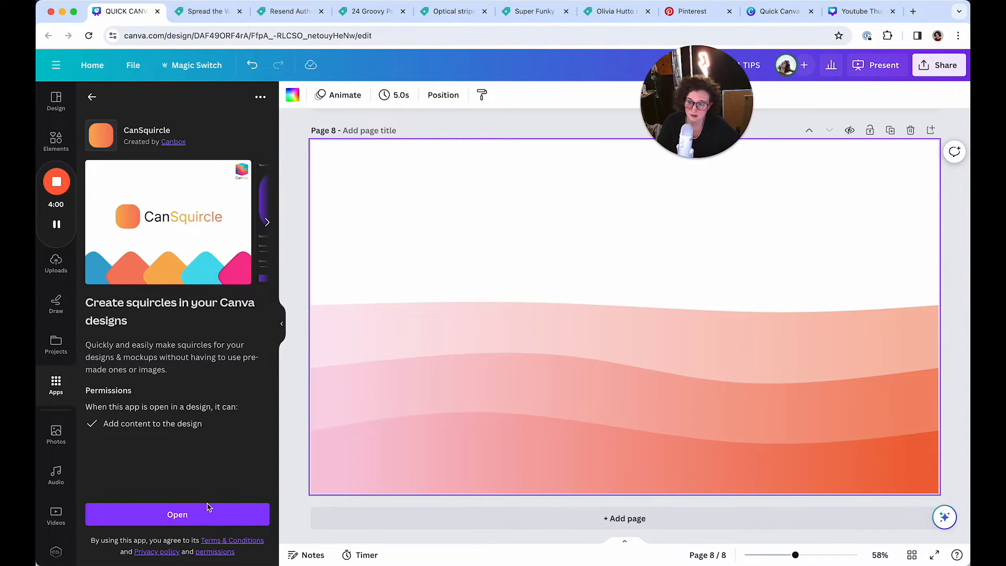
pyautogui.click(177, 514)
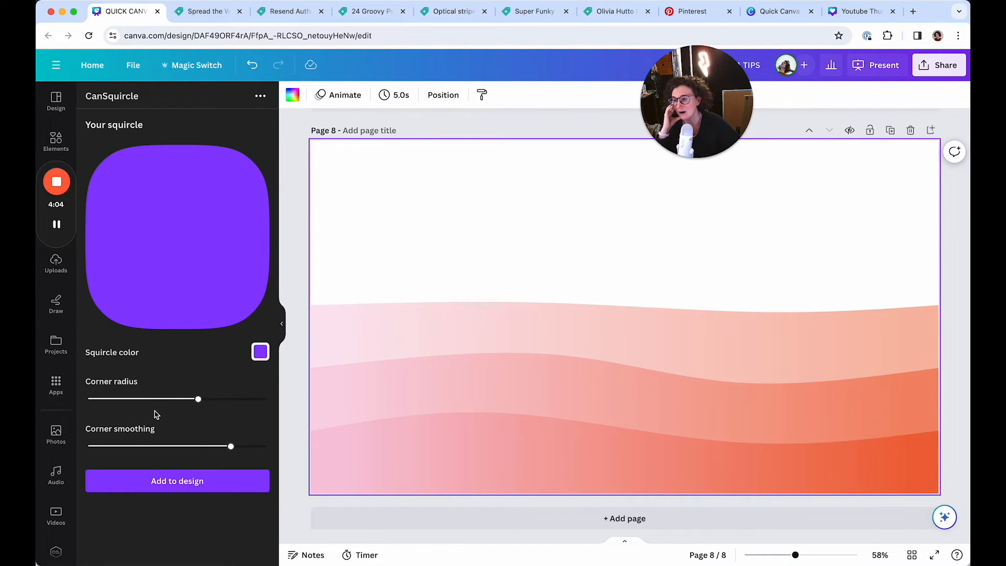
pyautogui.moveTo(198, 399); pyautogui.dragTo(149, 398)
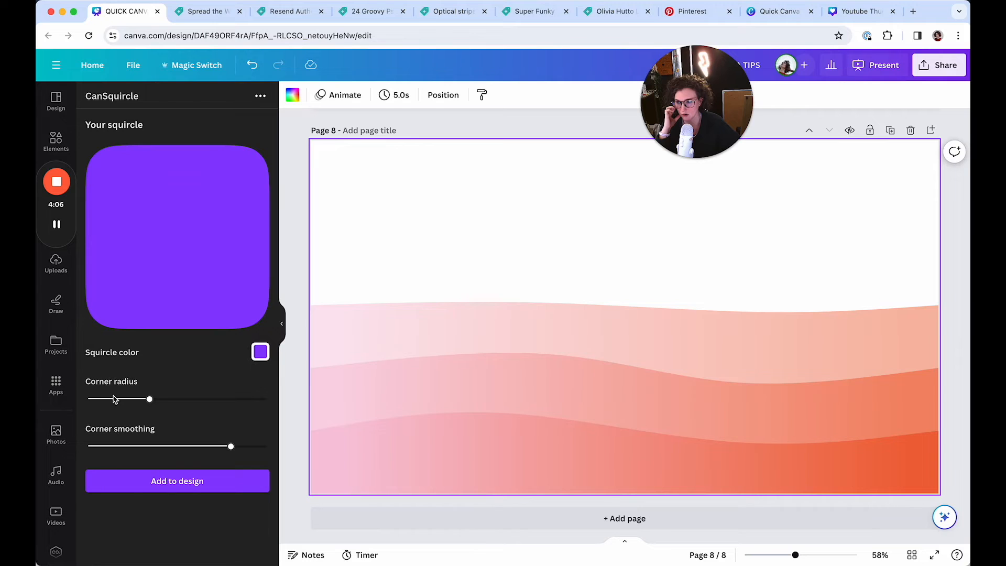
# Increase the squircle's corner rounding and adjust its corner smoothing
pyautogui.moveTo(150, 400); pyautogui.dragTo(217, 400)
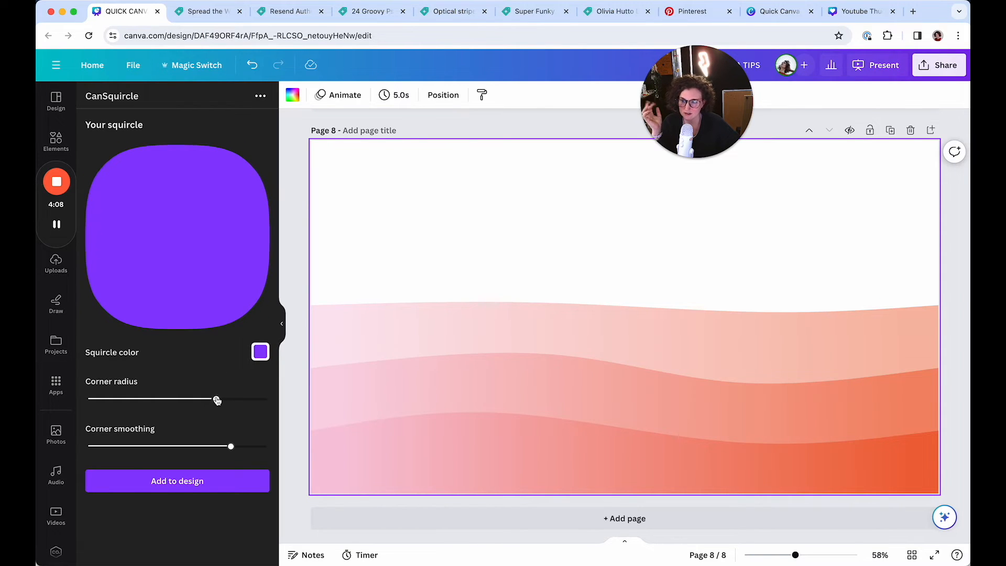
pyautogui.moveTo(215, 399); pyautogui.dragTo(233, 399)
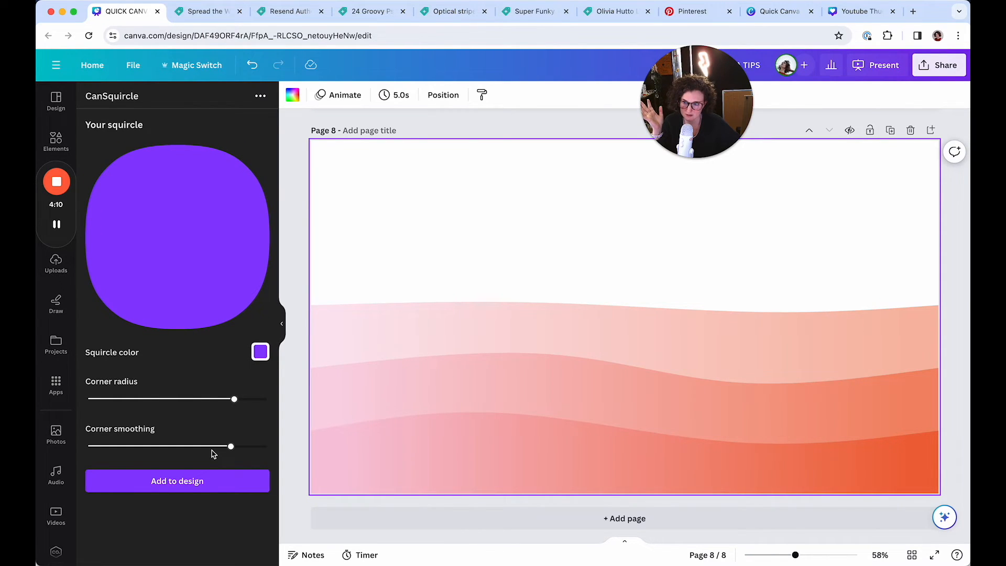
pyautogui.moveTo(231, 446); pyautogui.dragTo(178, 446)
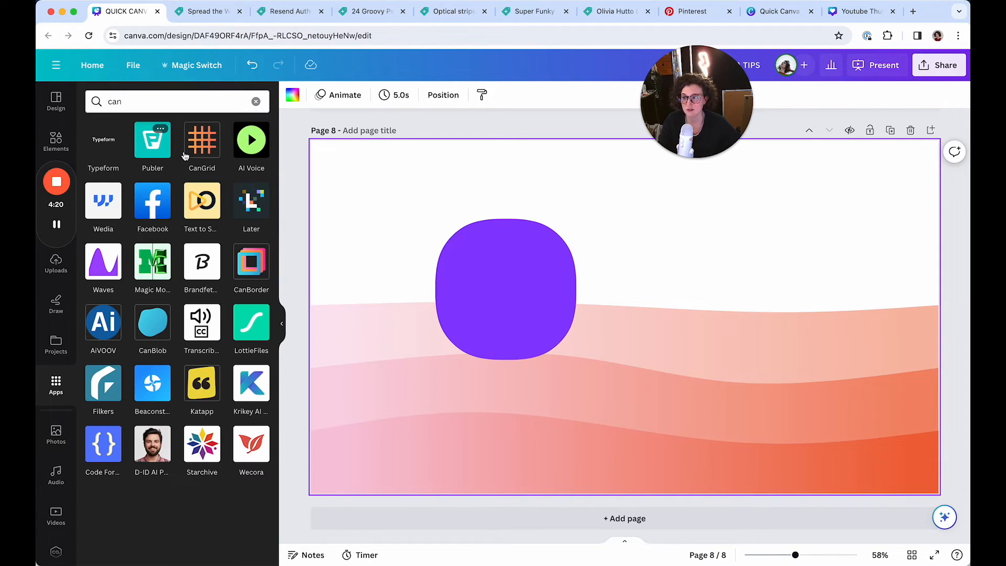
# Launch CanGrid, try diamond dots and one more column, then leave the app
pyautogui.click(201, 138)
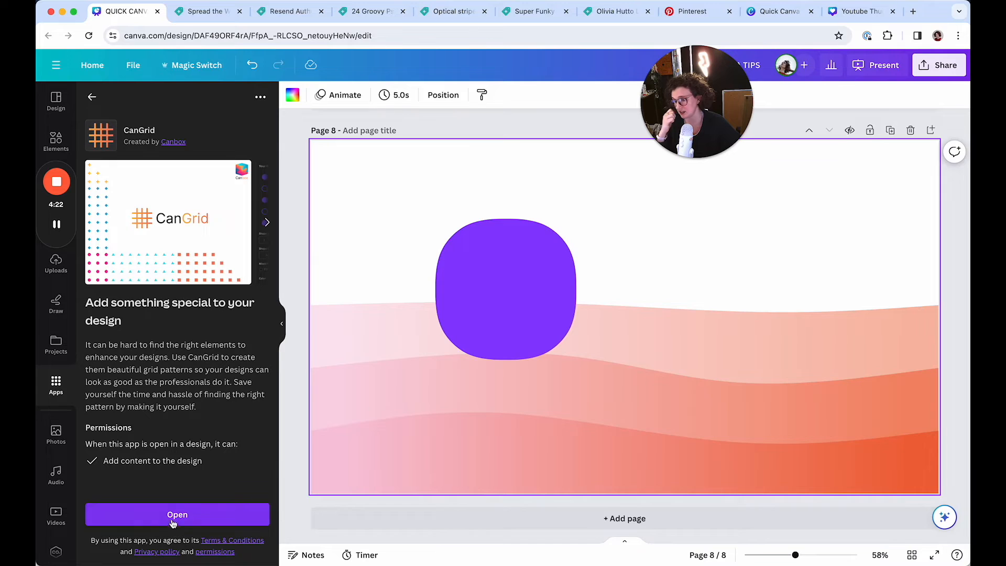
pyautogui.click(177, 514)
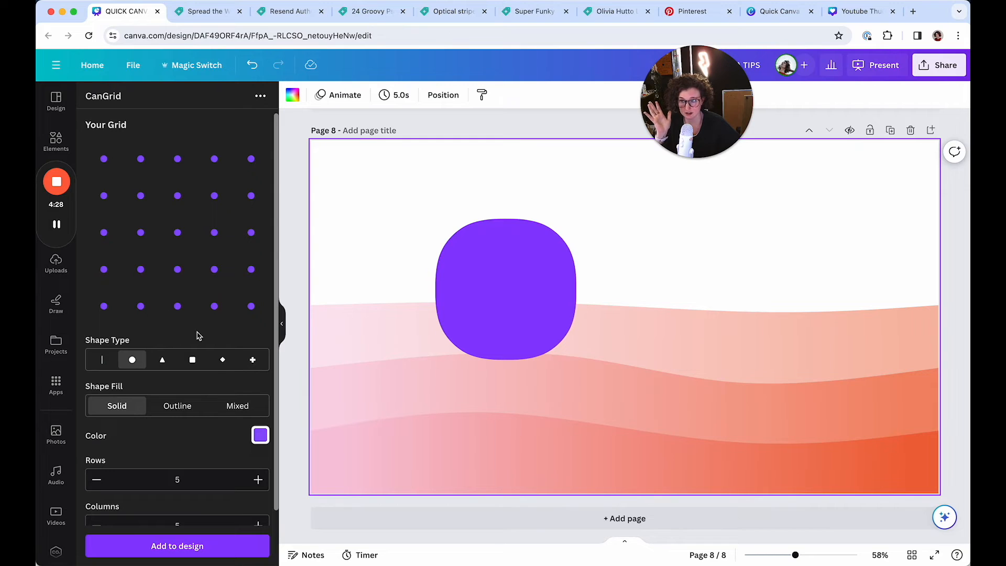
pyautogui.click(253, 360)
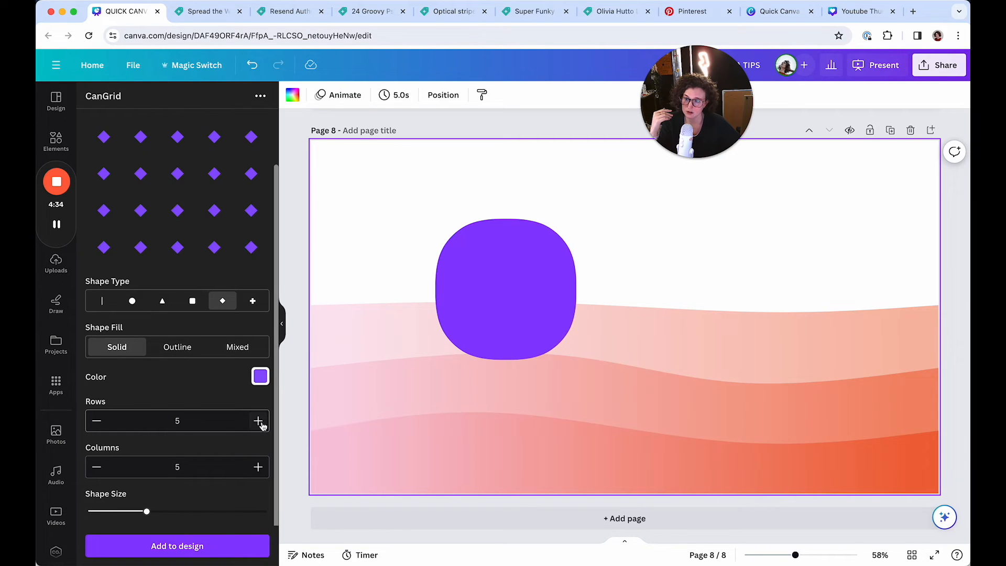
pyautogui.click(258, 466)
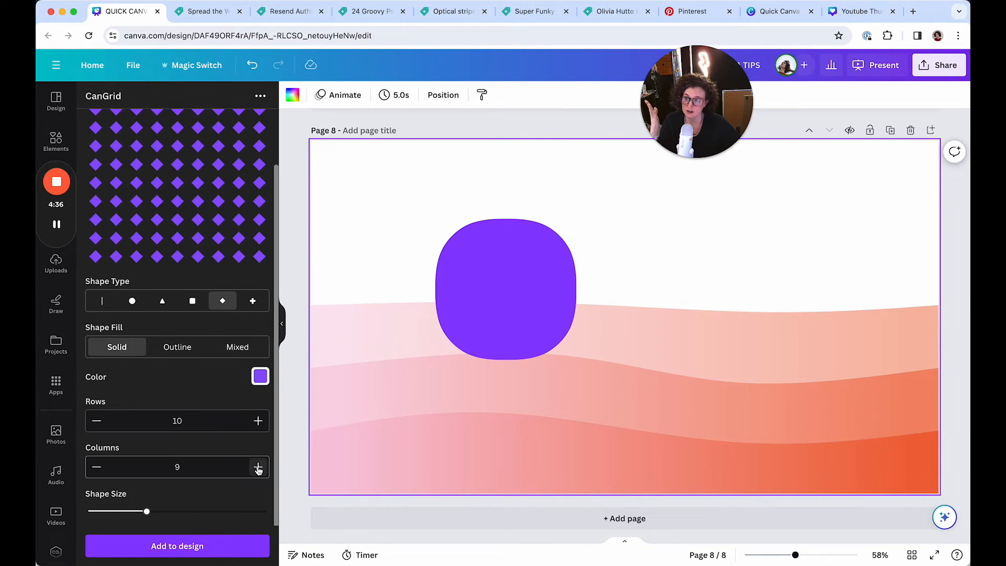
pyautogui.click(132, 300)
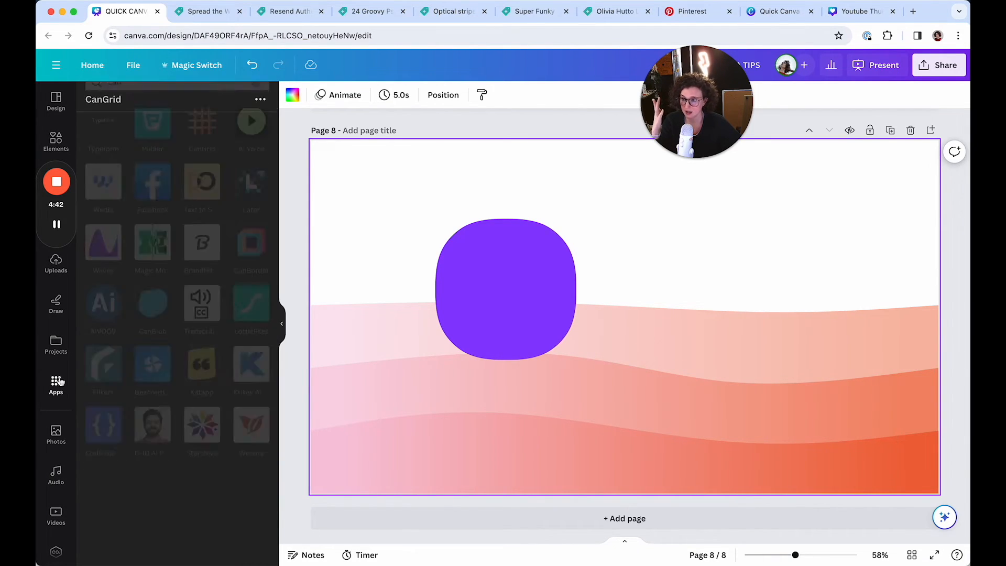
# Search 'can', reopen CanGrid and visit its creator Canbox's website
pyautogui.write('can')
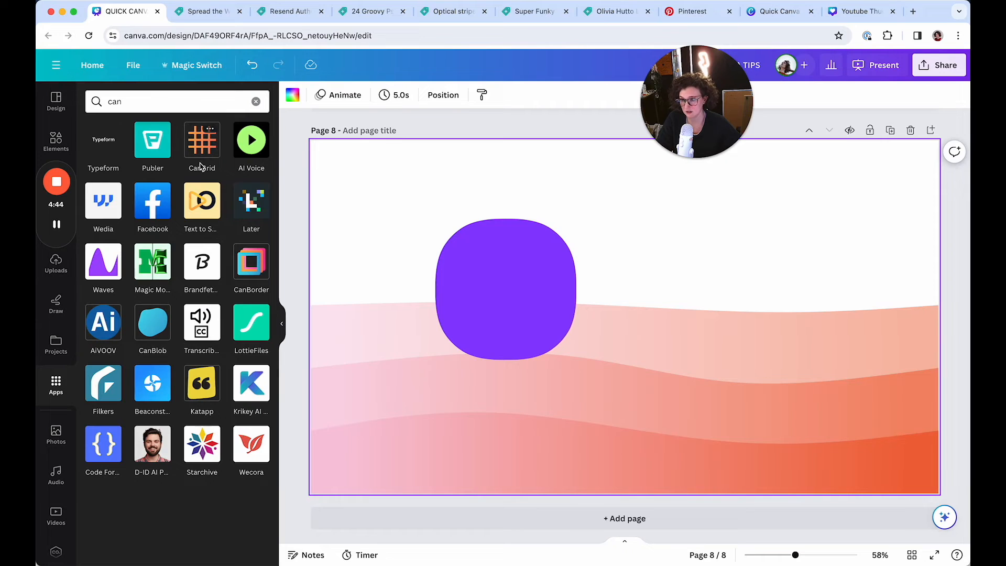
pyautogui.click(201, 139)
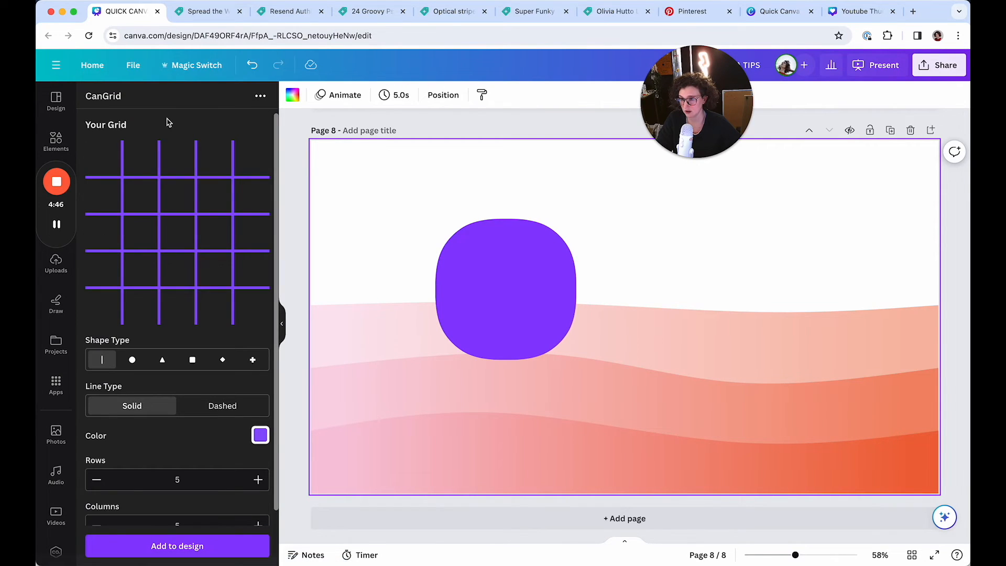
pyautogui.click(261, 95)
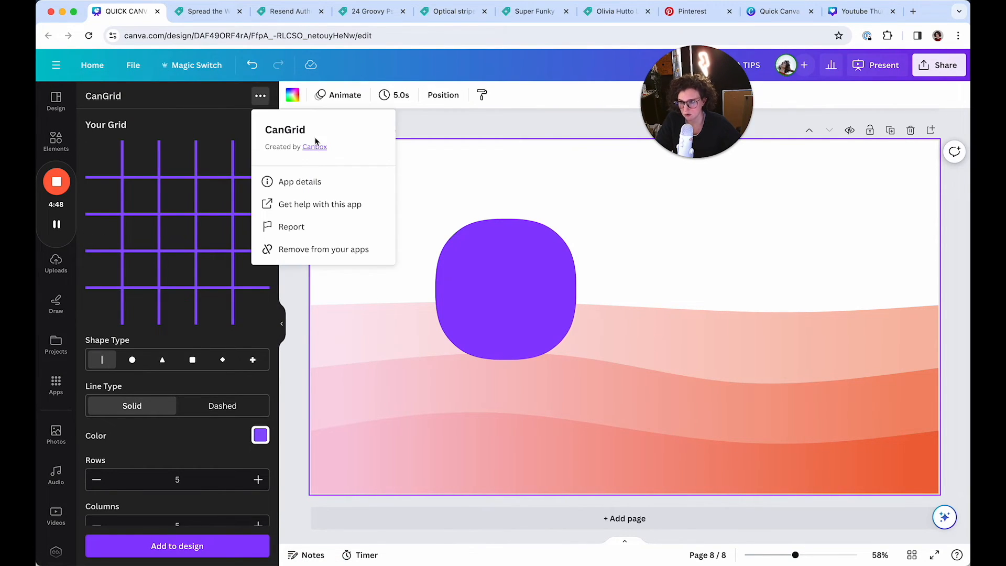
pyautogui.click(315, 146)
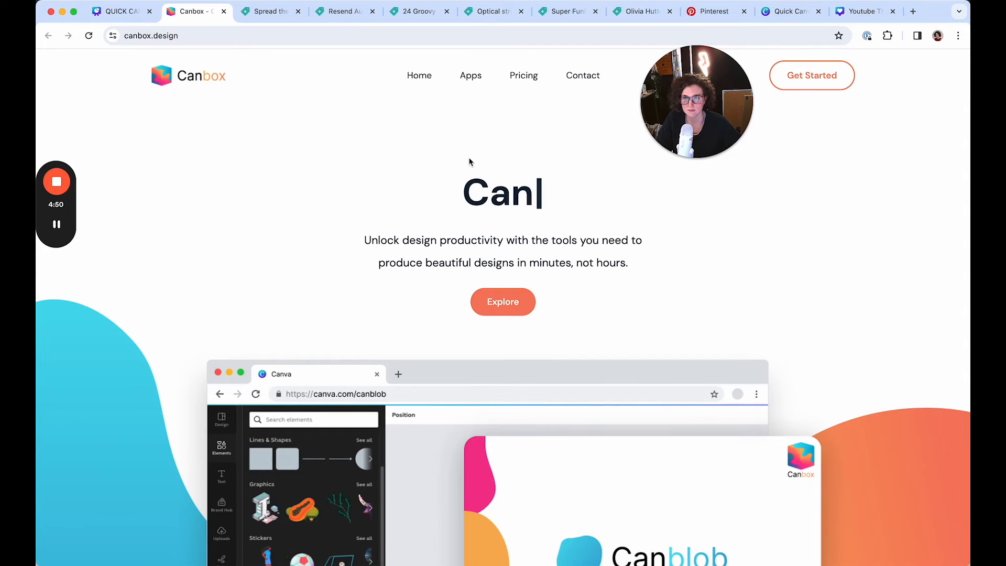
# Browse Canbox's Apps page showing CanBlob, CanSquircle, CanGrid and CanWave, then return to Canva
pyautogui.click(471, 75)
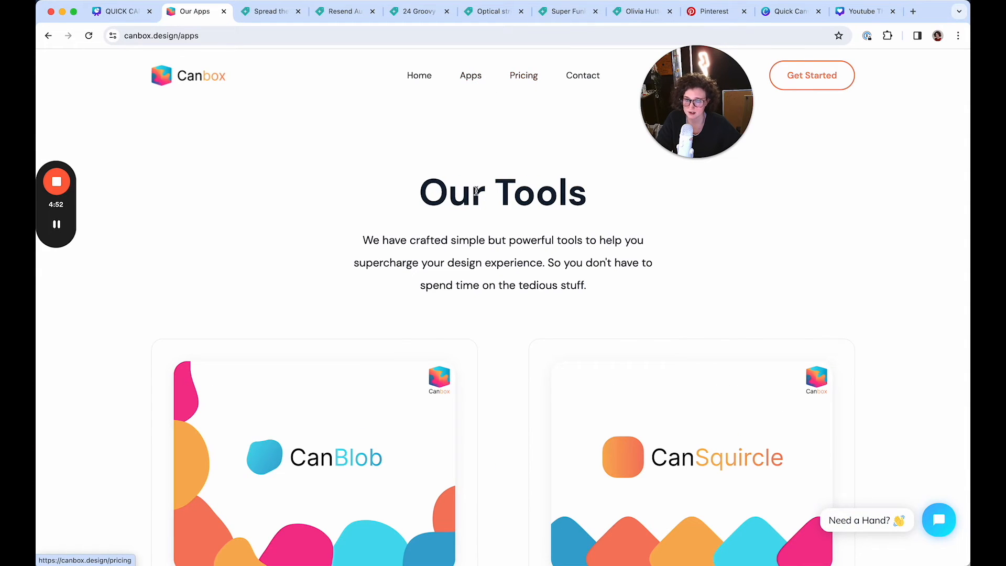
pyautogui.scroll(-3)
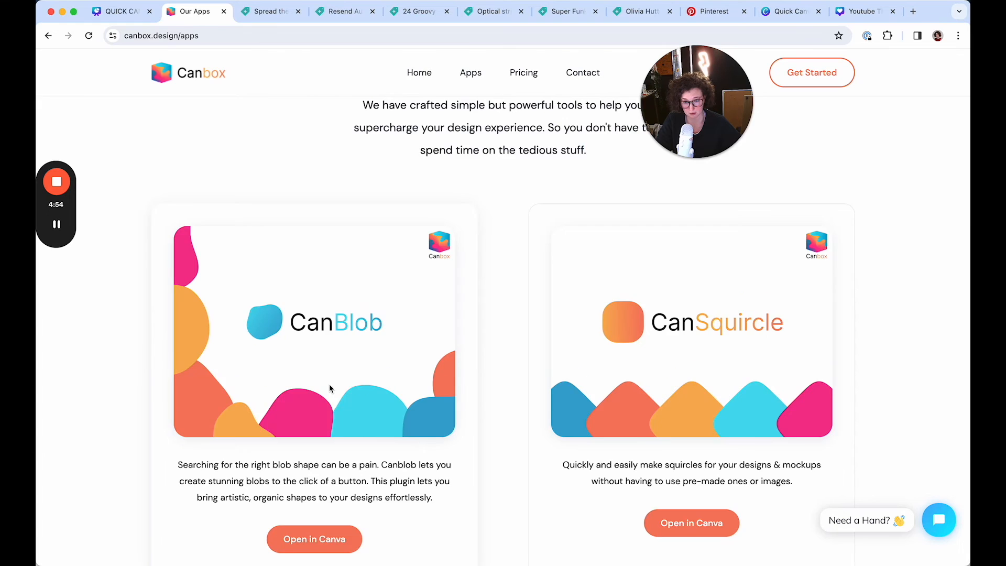
pyautogui.scroll(-3)
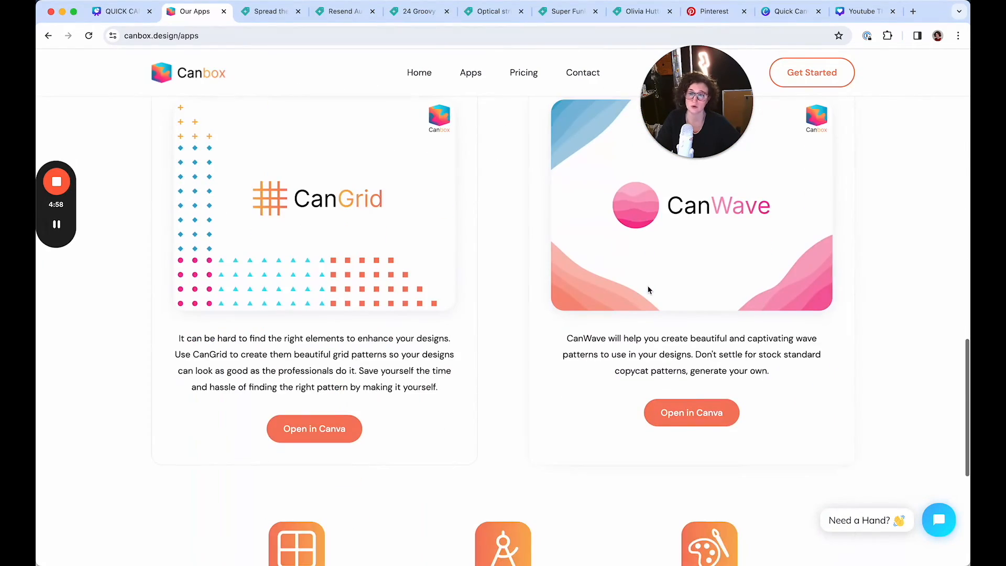
pyautogui.scroll(3)
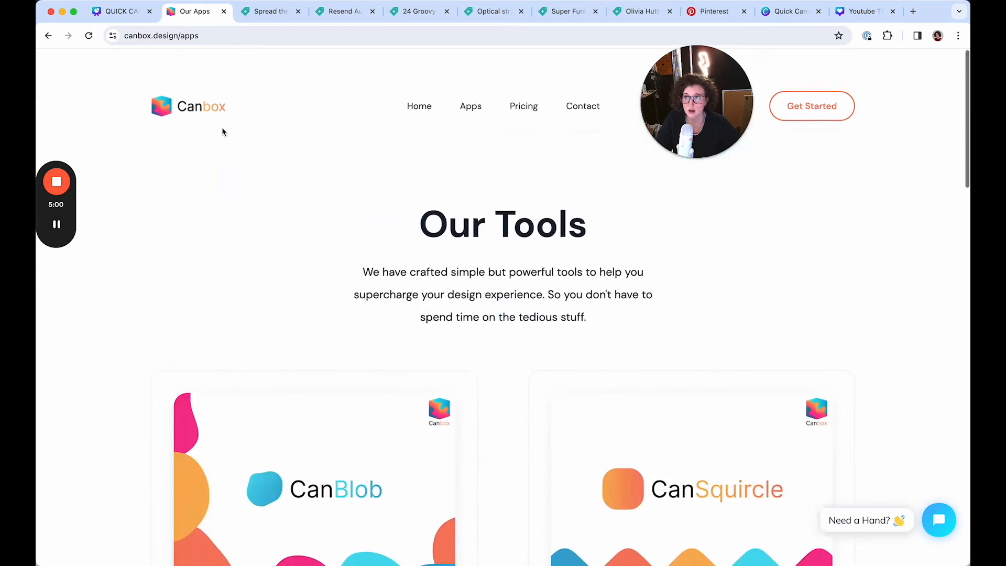
pyautogui.click(118, 11)
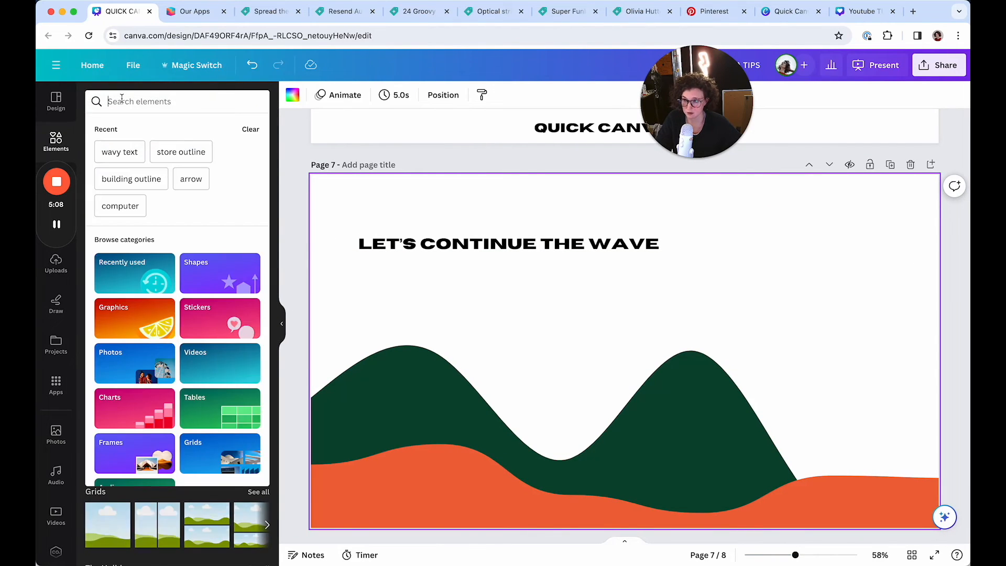
# Add a wave graphic from the 'wave' Elements search and recolour it yellow at the bottom
pyautogui.write('wave')
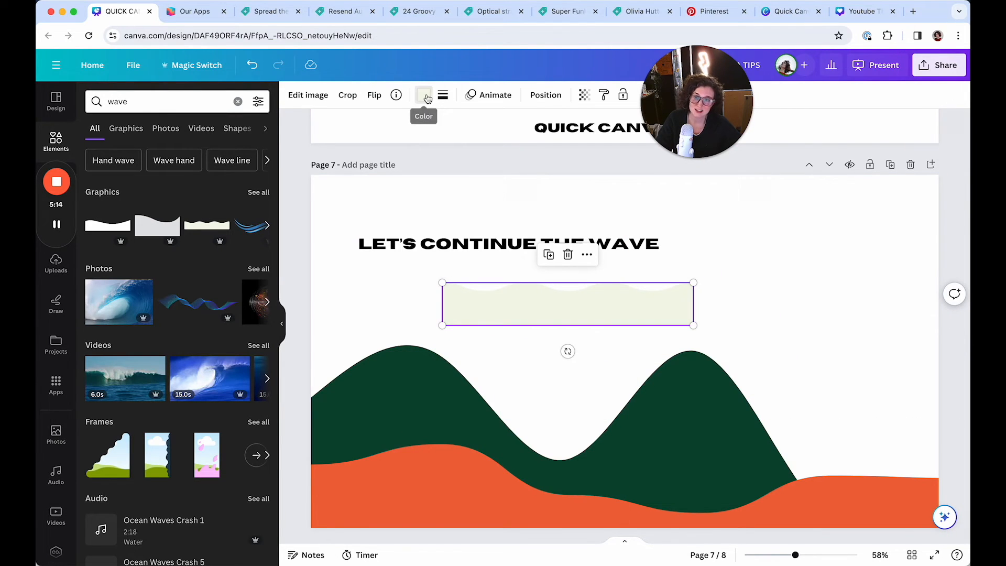
pyautogui.click(422, 95)
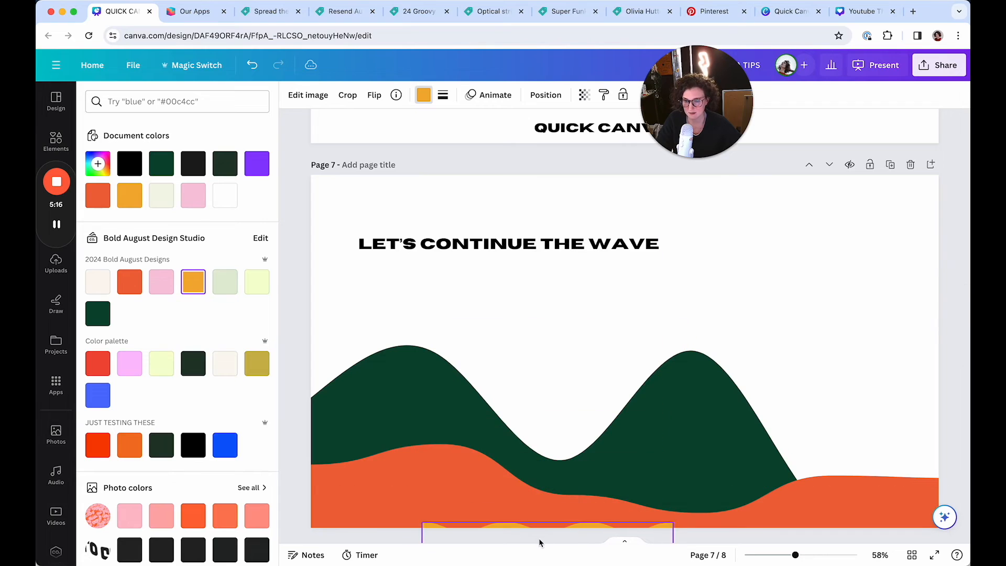
pyautogui.click(55, 141)
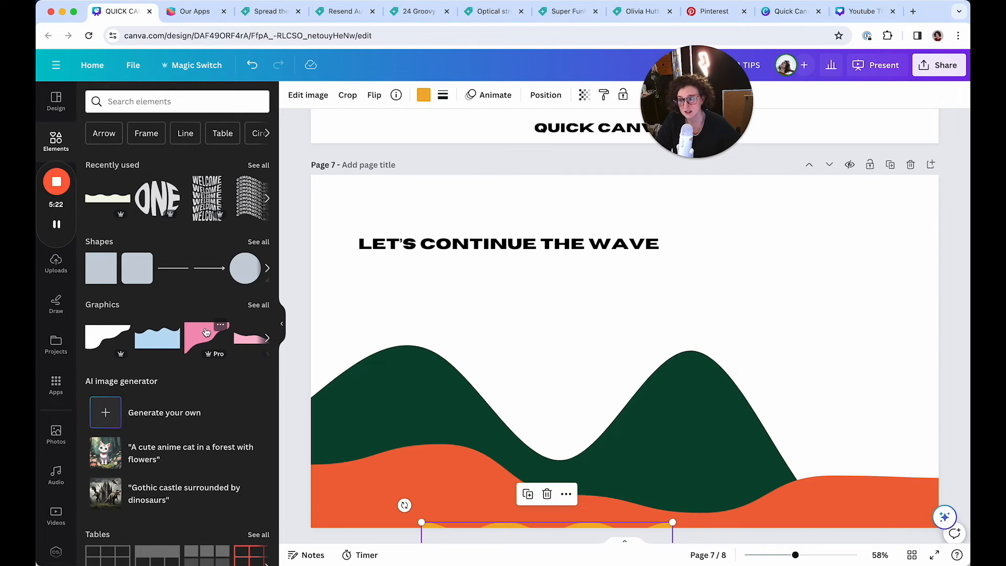
pyautogui.moveTo(107, 339)
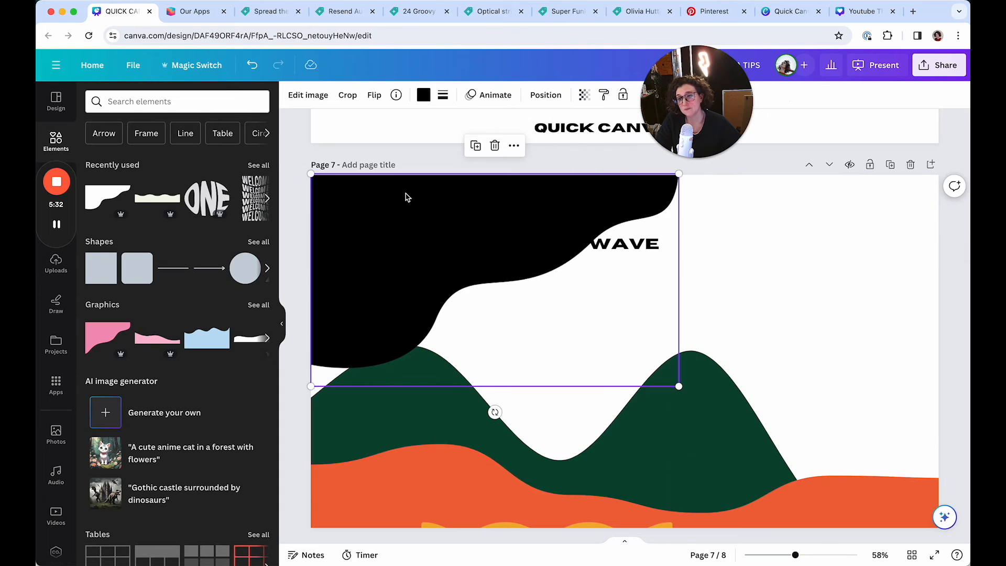
# Recolour the top-left corner shape yellow and search Elements for 'wave' again
pyautogui.click(423, 94)
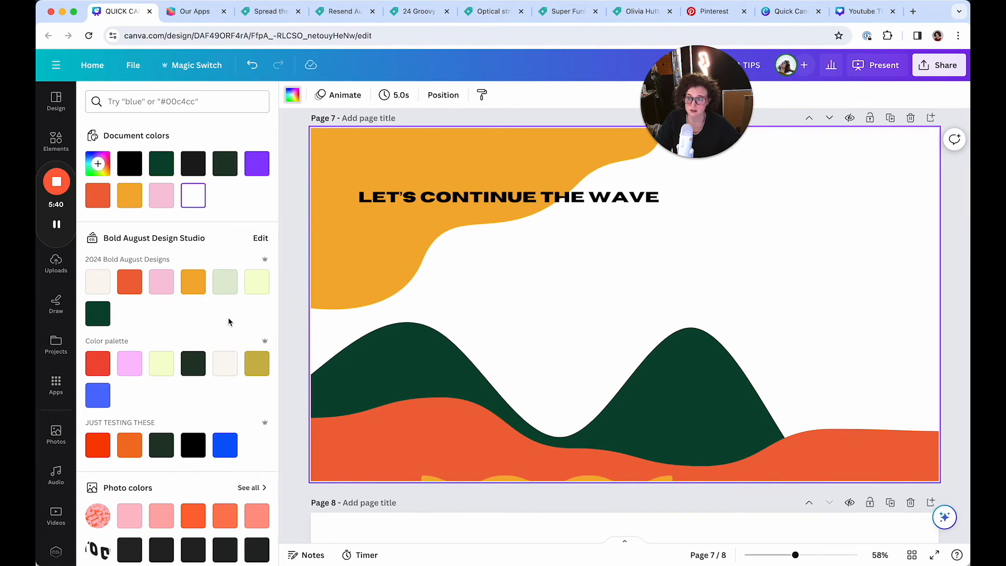
pyautogui.moveTo(73, 164)
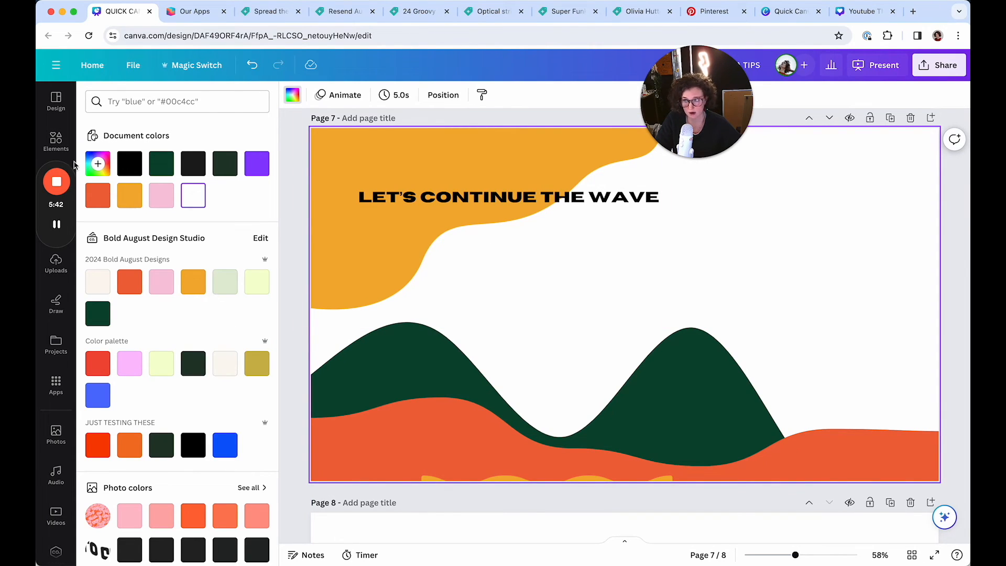
pyautogui.write('wave')
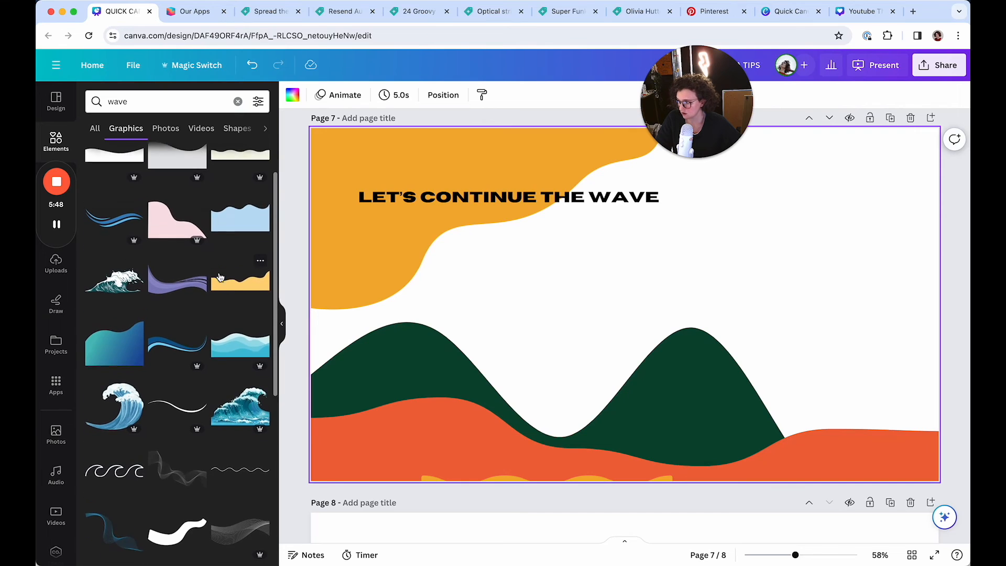
# Scroll the wave graphics results to find and add the red layered wave mid-page
pyautogui.scroll(-3)
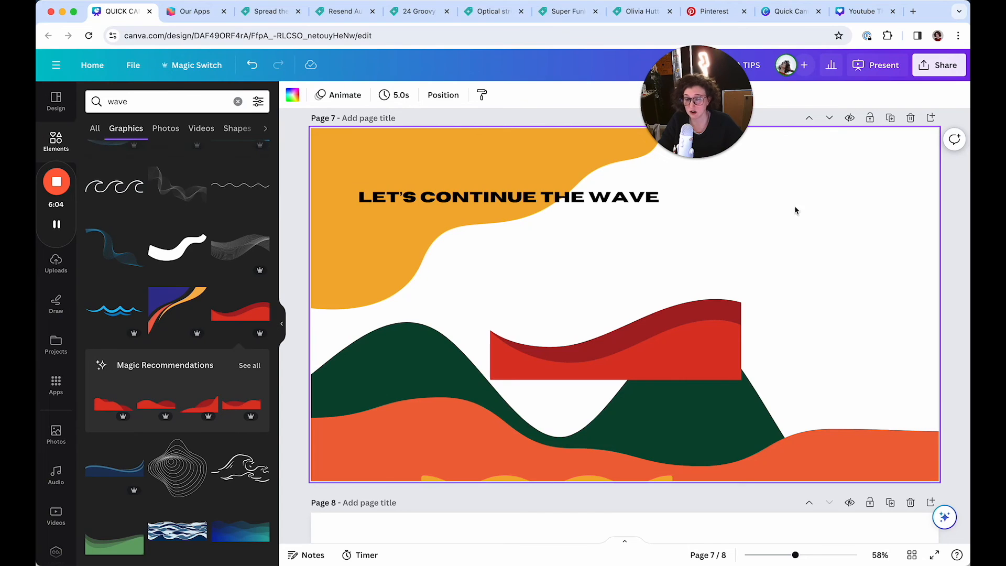
pyautogui.scroll(-3)
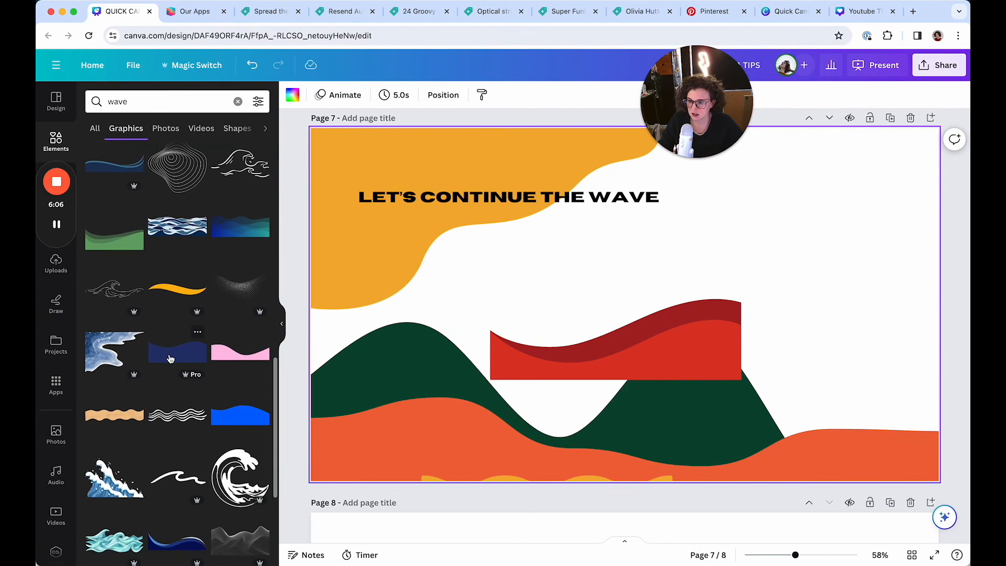
pyautogui.scroll(-3)
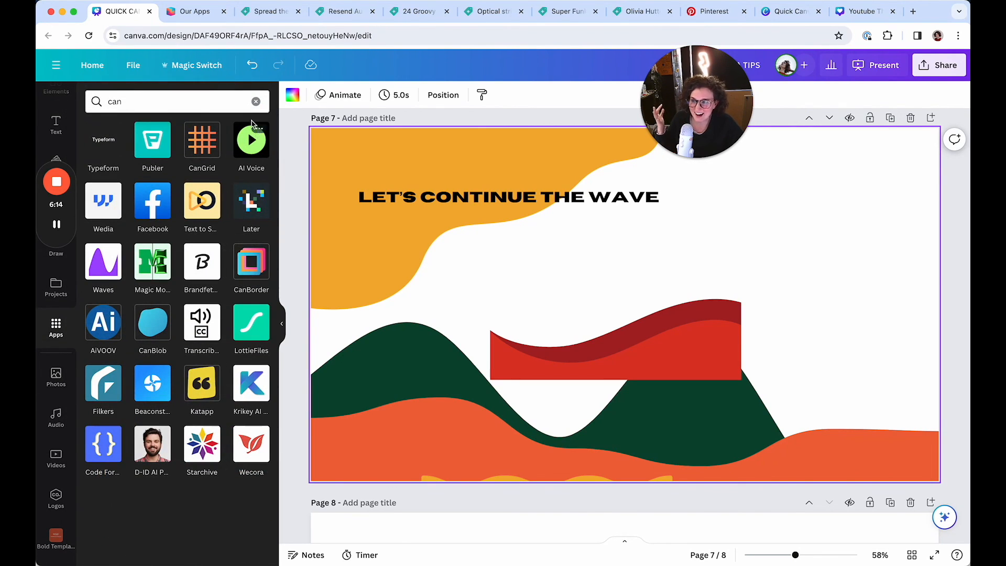
# Clear the Apps search and scroll through the featured, trending and AI-powered apps
pyautogui.click(255, 102)
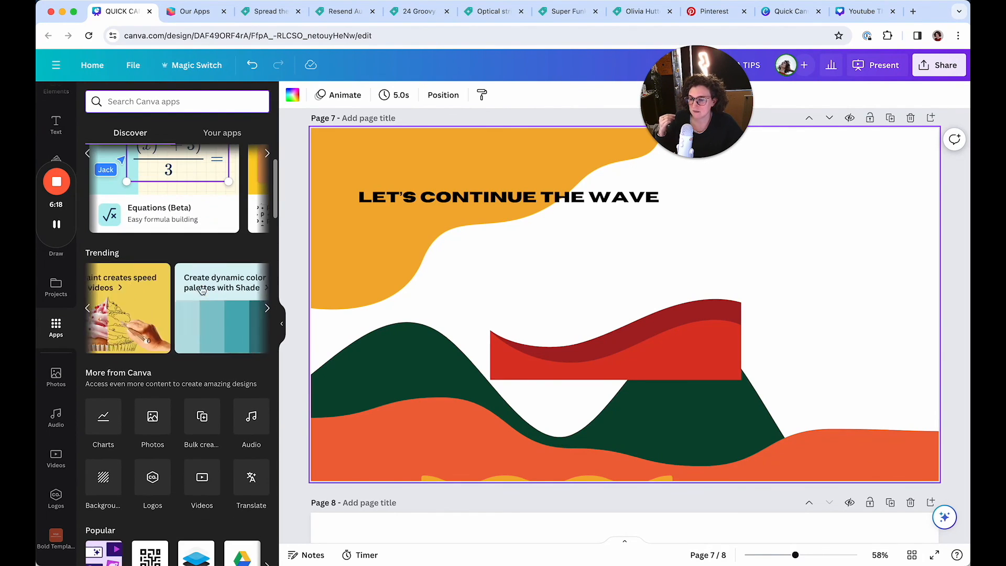
pyautogui.scroll(-3)
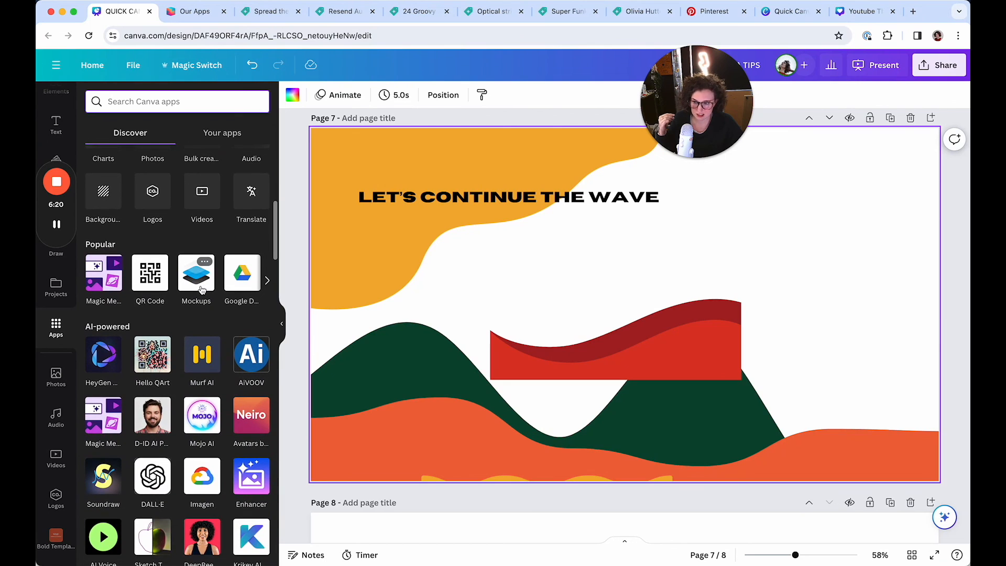
pyautogui.scroll(-3)
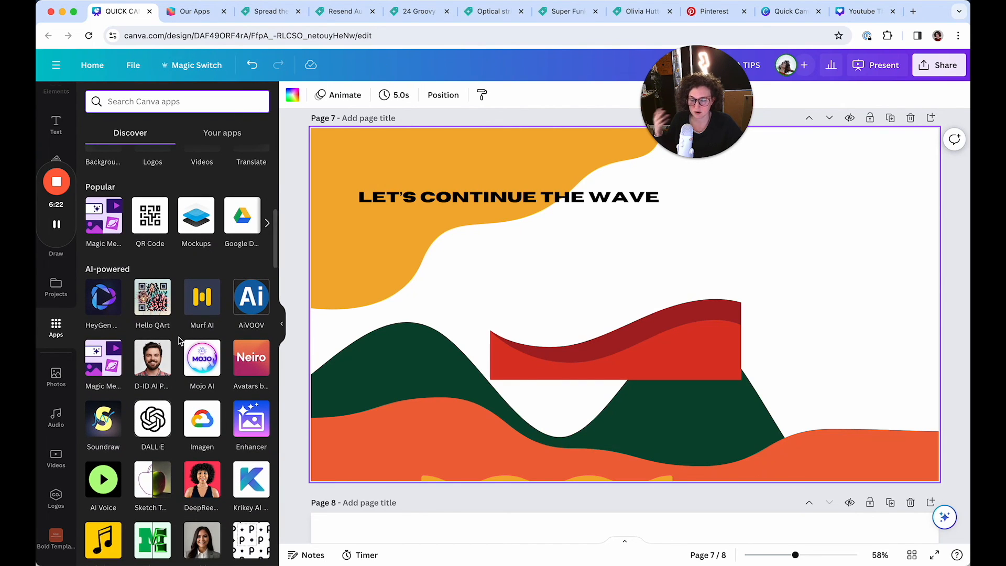
pyautogui.scroll(-3)
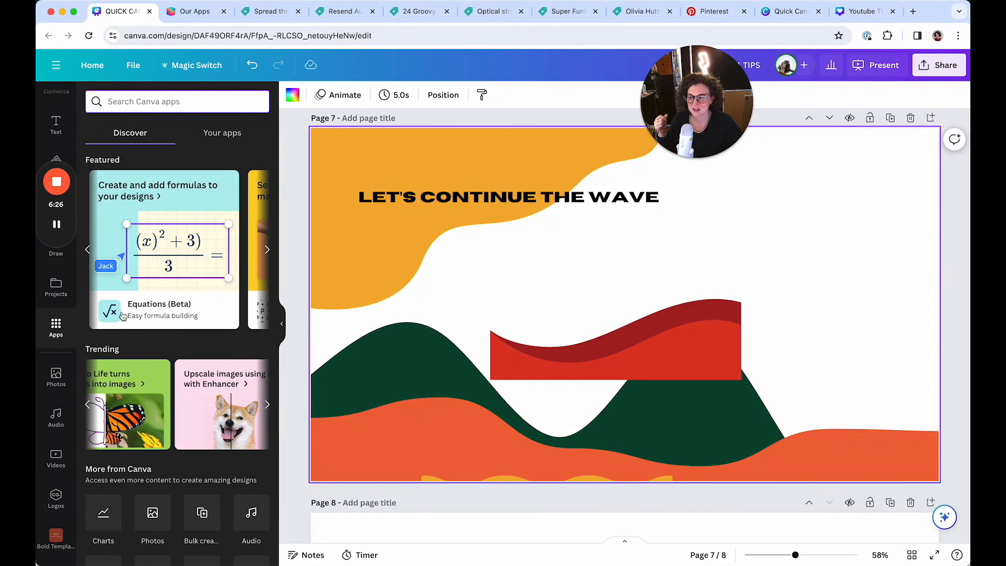
pyautogui.moveTo(56, 181)
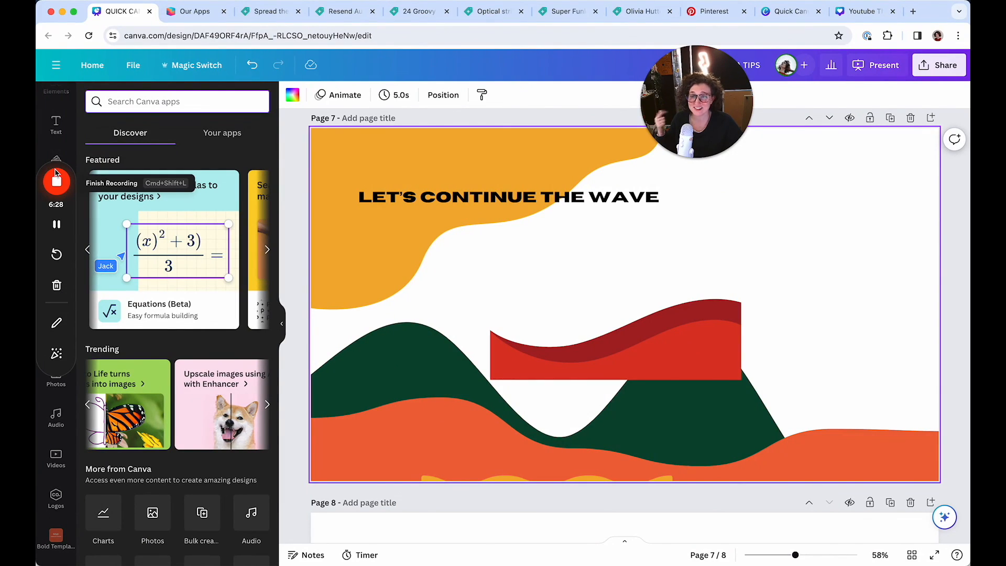